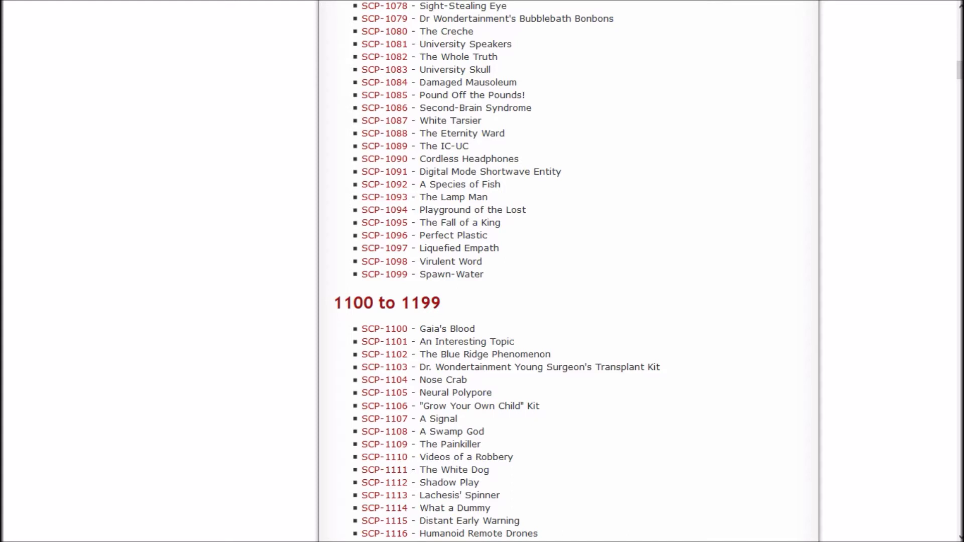
pyautogui.moveTo(384, 210)
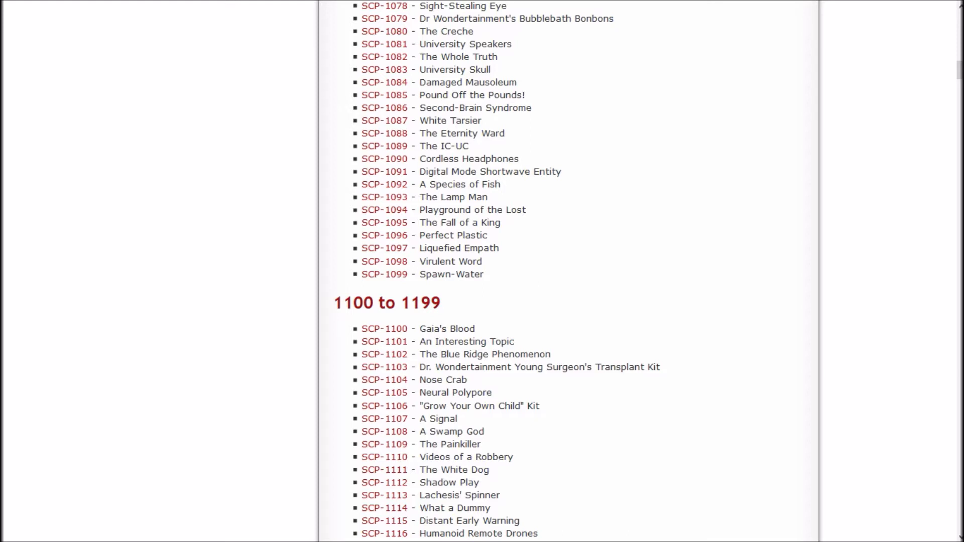
pyautogui.moveTo(384, 223)
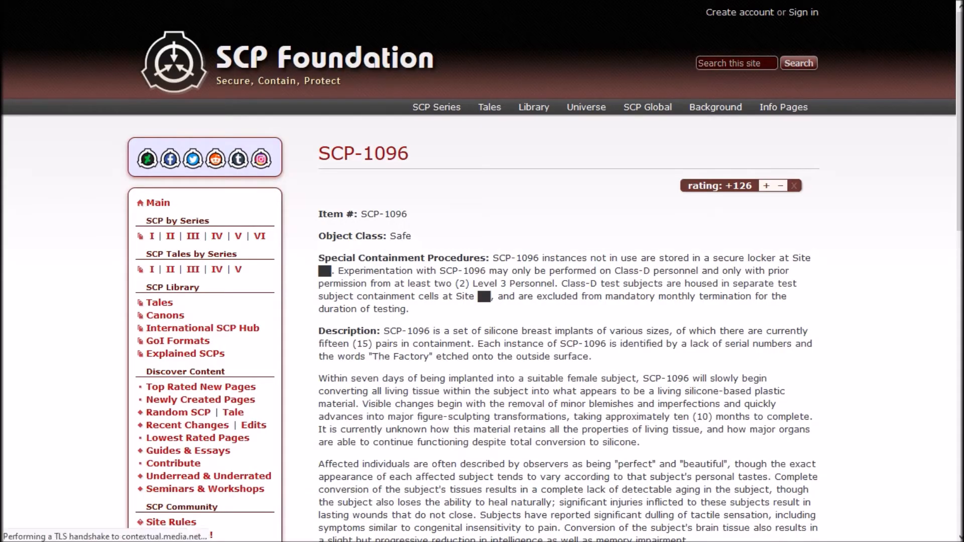
# - Read down the SCP-1096 article to Addendum 1096-01, the incident report
pyautogui.scroll(-3)
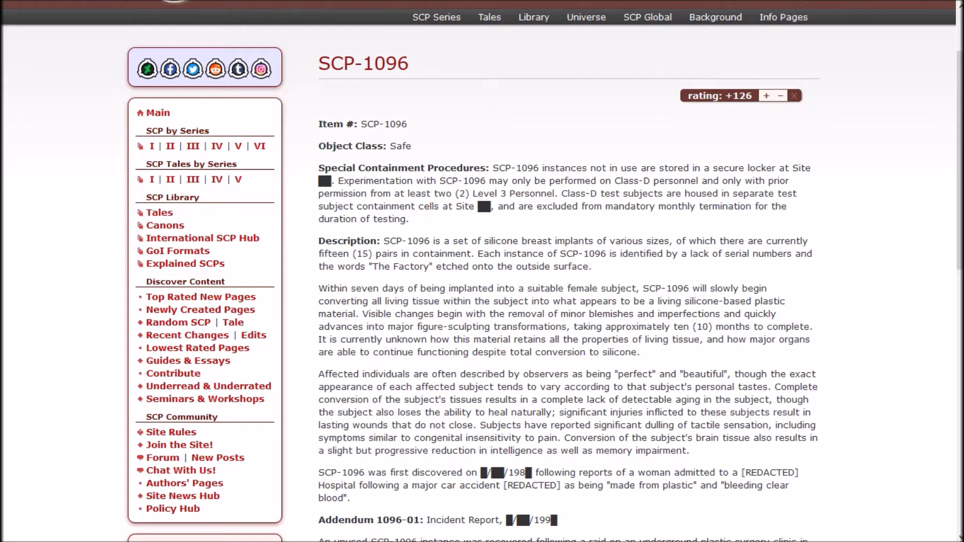
pyautogui.scroll(-3)
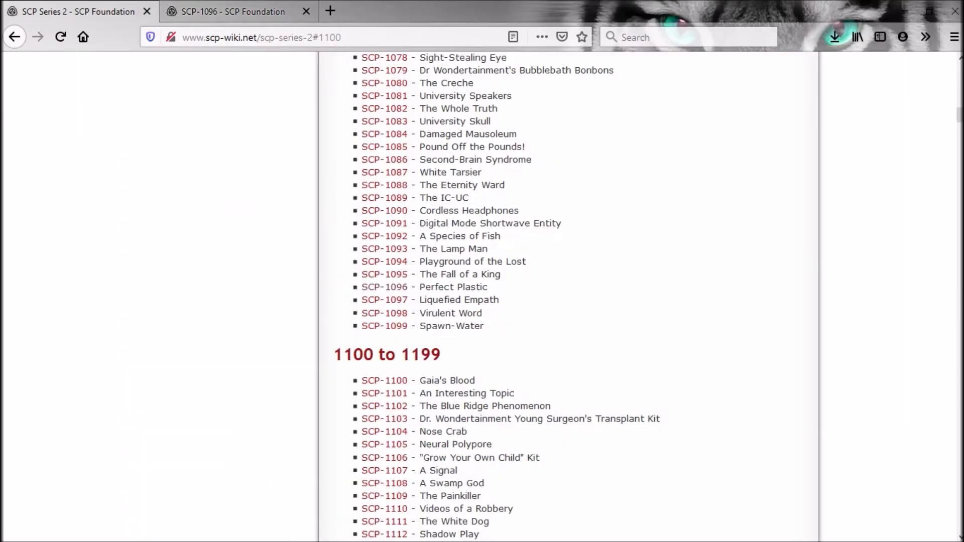
pyautogui.click(383, 287)
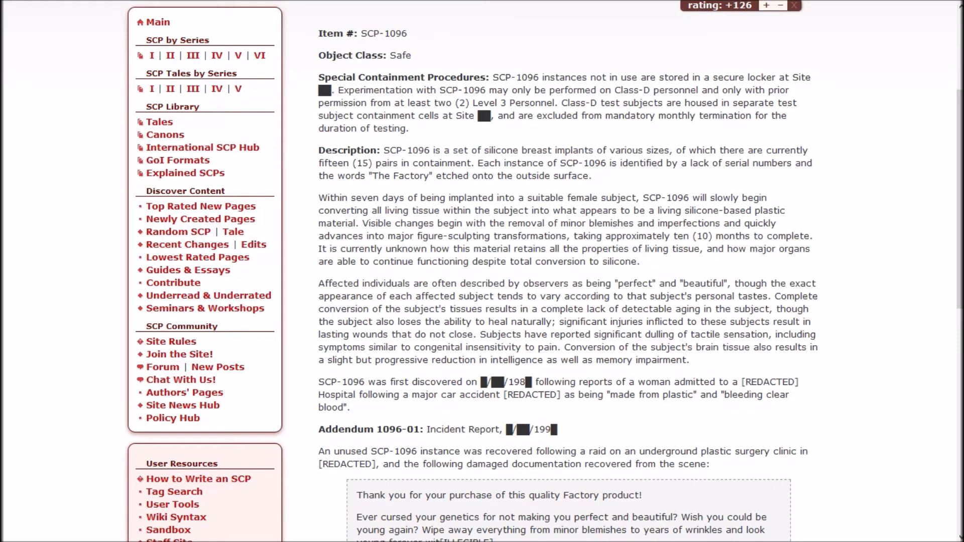
# - Read through Addendum 1096-01 to the surgeon paragraph ending the SCP-1096 article
pyautogui.scroll(-3)
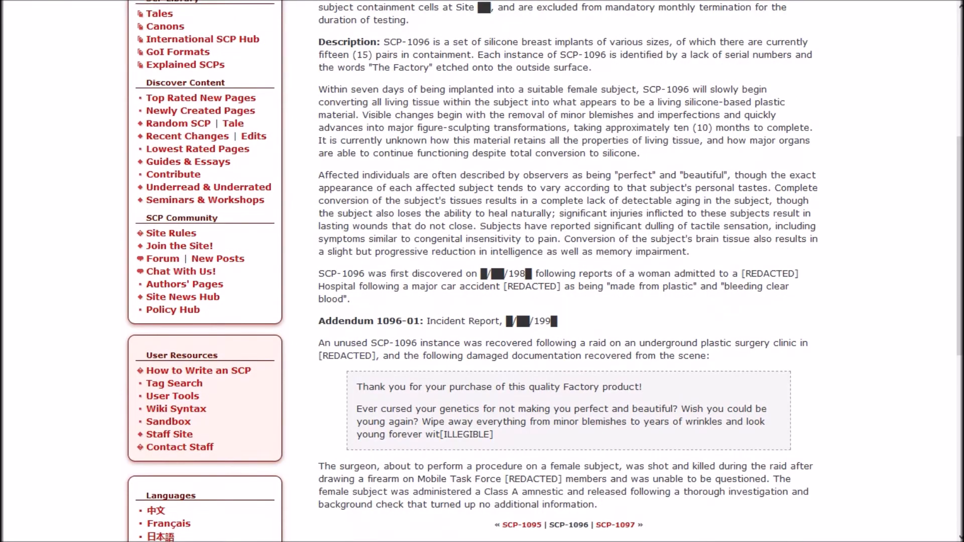
pyautogui.scroll(-3)
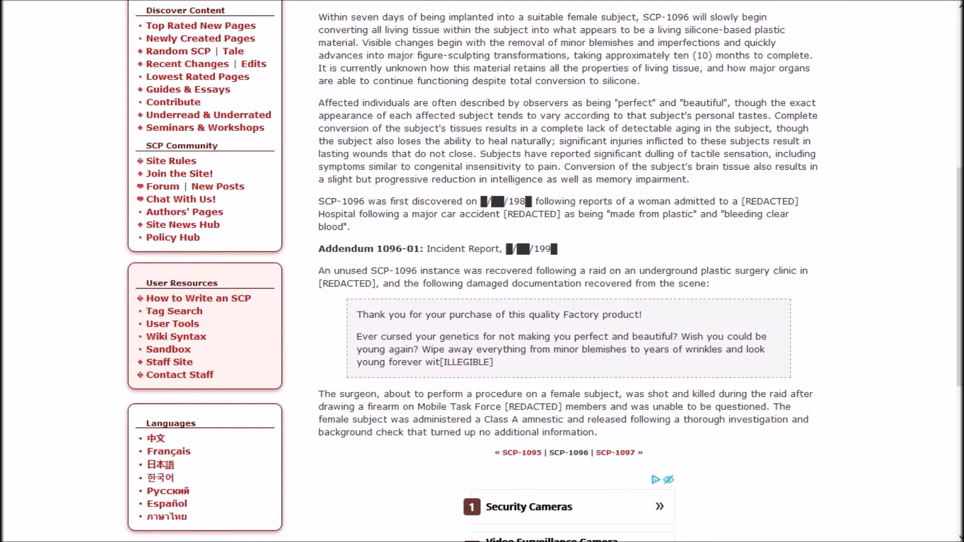
pyautogui.scroll(3)
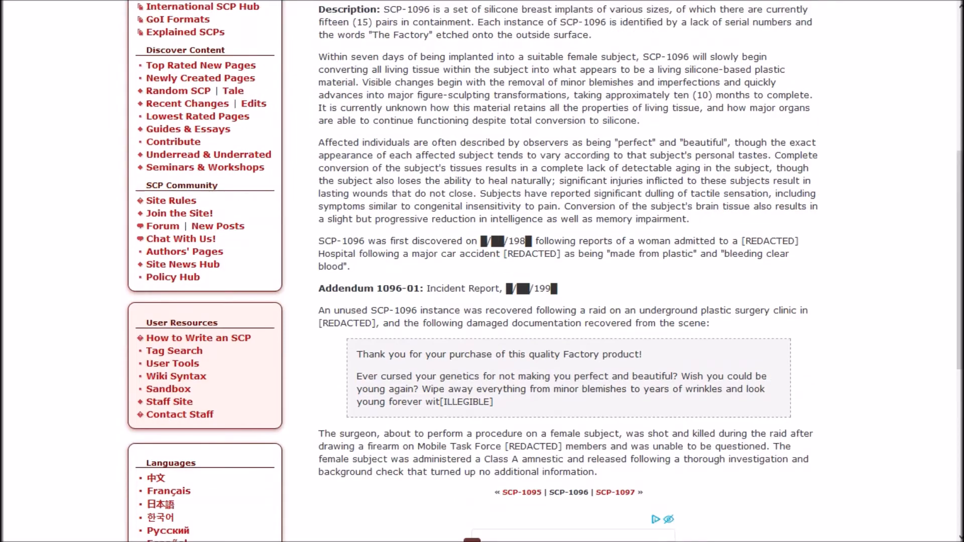
# - Scroll the SCP-1096 article back up toward the top before returning to the Series 2 list
pyautogui.scroll(3)
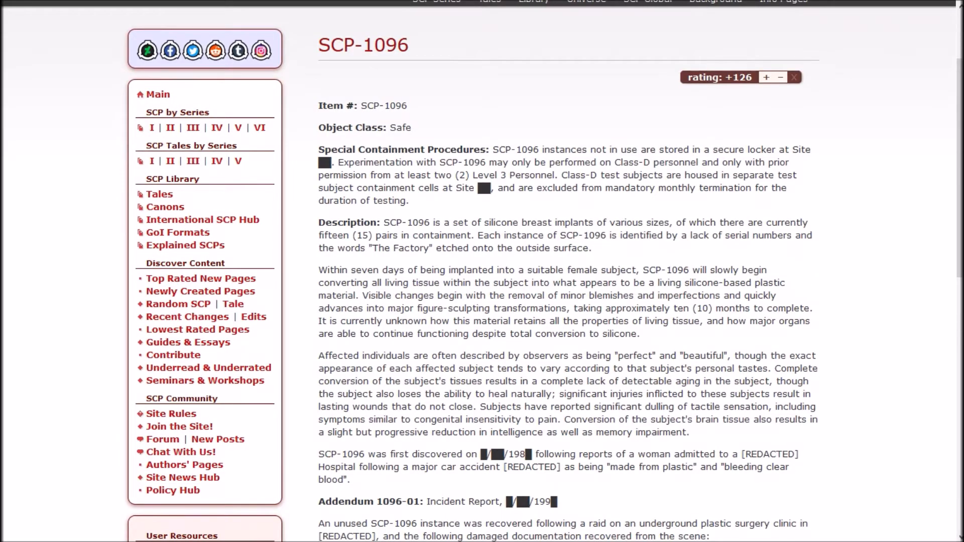
pyautogui.scroll(-3)
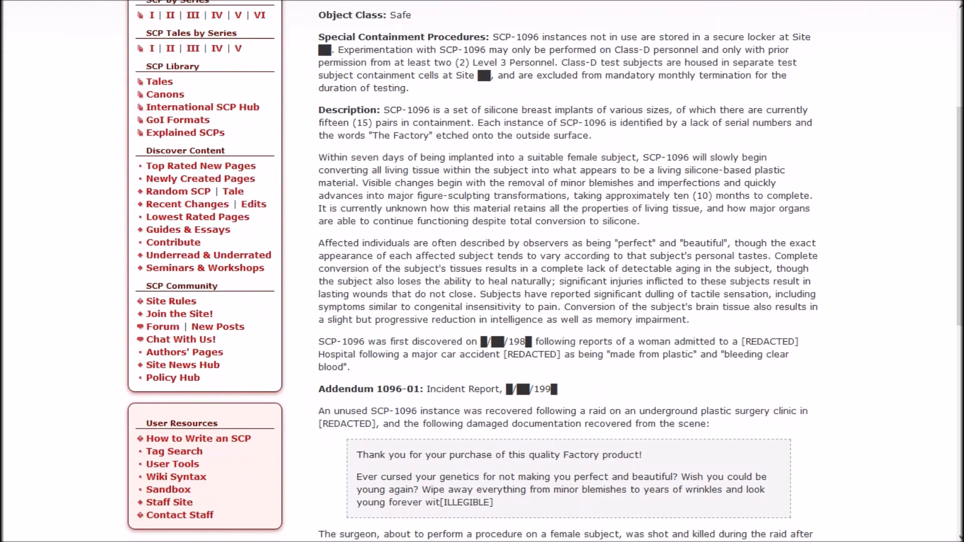
pyautogui.scroll(-3)
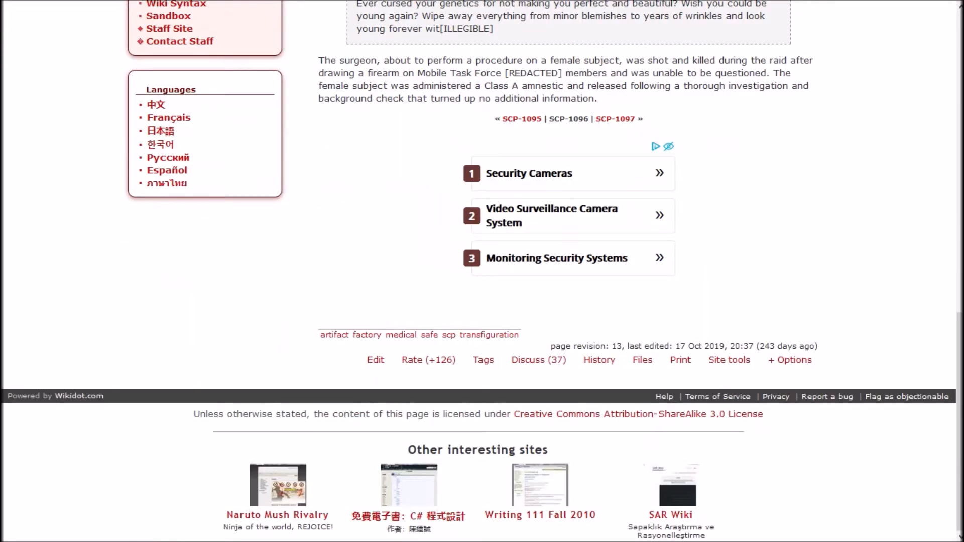
pyautogui.scroll(3)
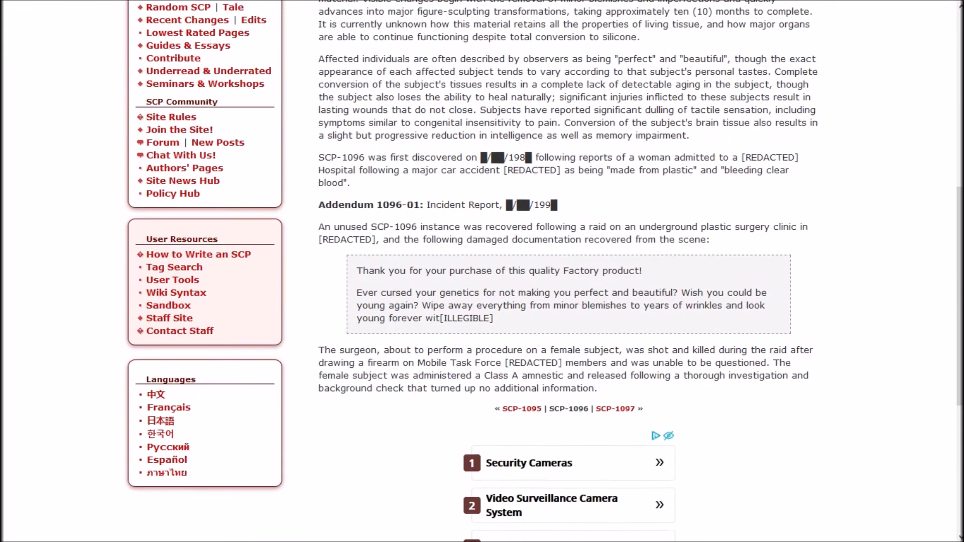
pyautogui.scroll(3)
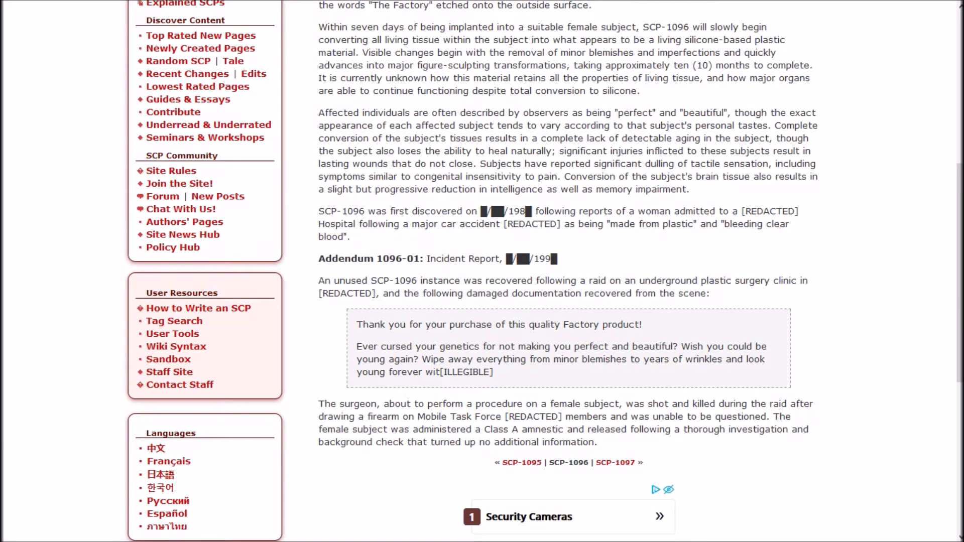
pyautogui.scroll(3)
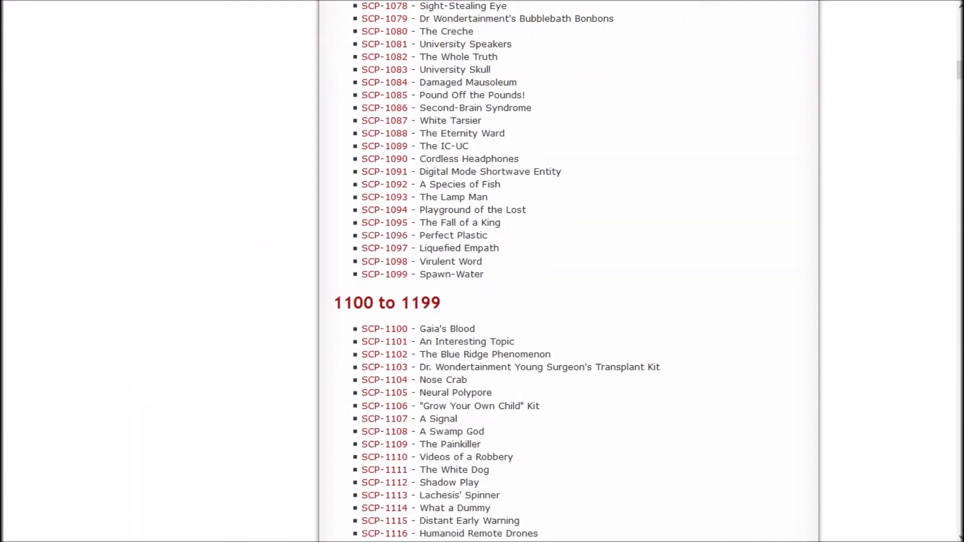
pyautogui.moveTo(383, 261)
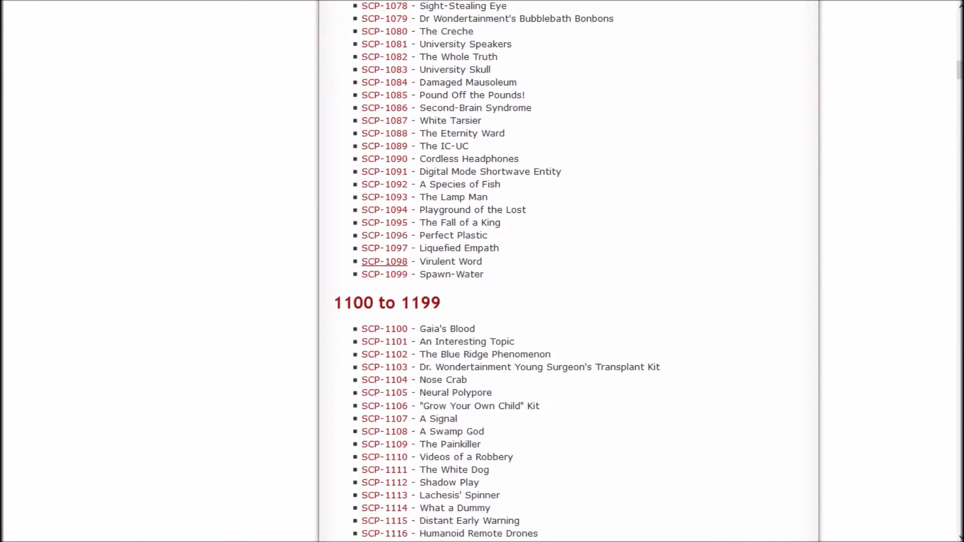
# - Bring up SCP-1097 in a new tab, look up 'kPa' via Google, and return to the article
pyautogui.rightClick(384, 247)
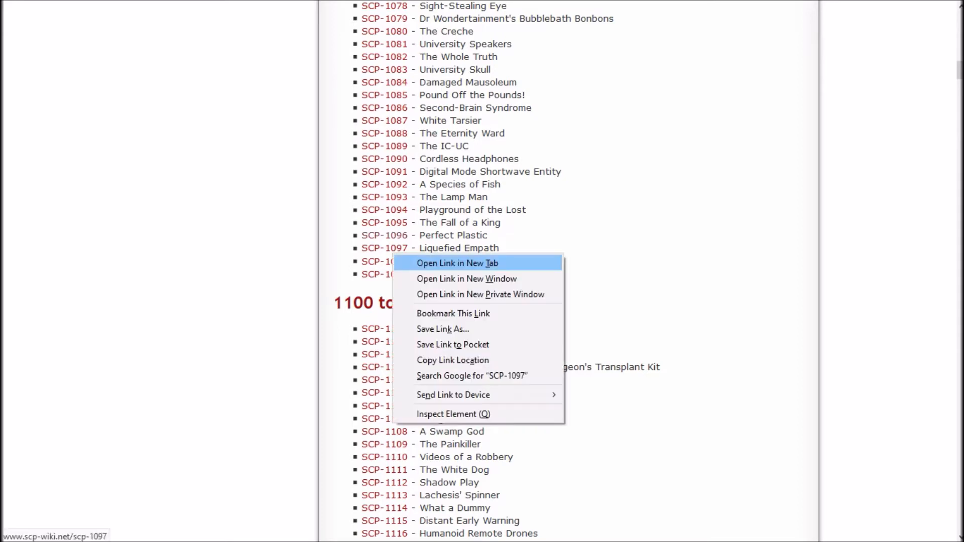
pyautogui.click(456, 262)
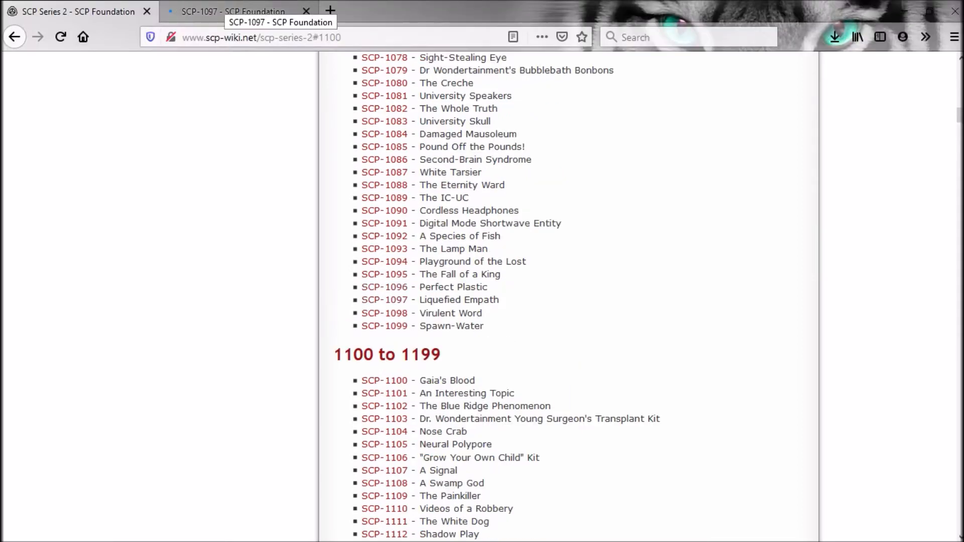
pyautogui.click(384, 300)
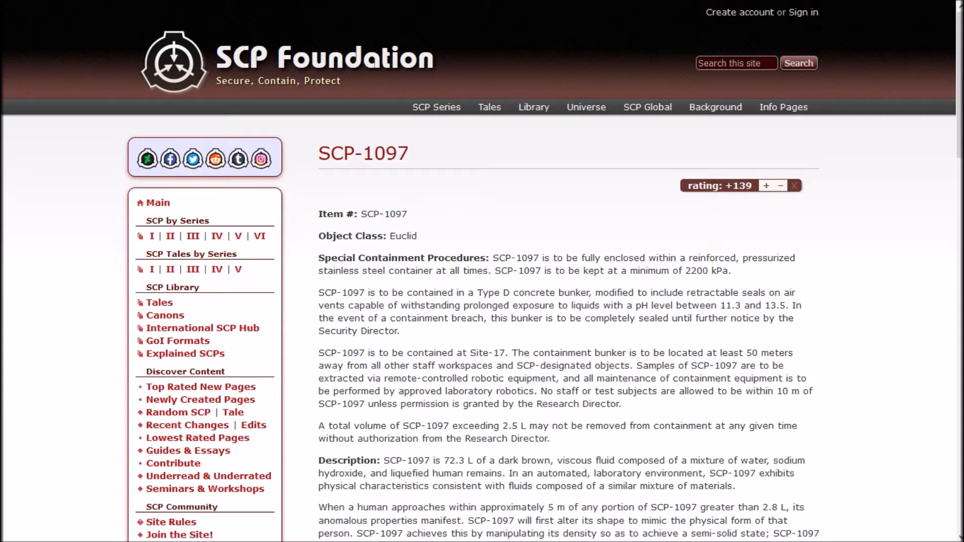
pyautogui.doubleClick(719, 271)
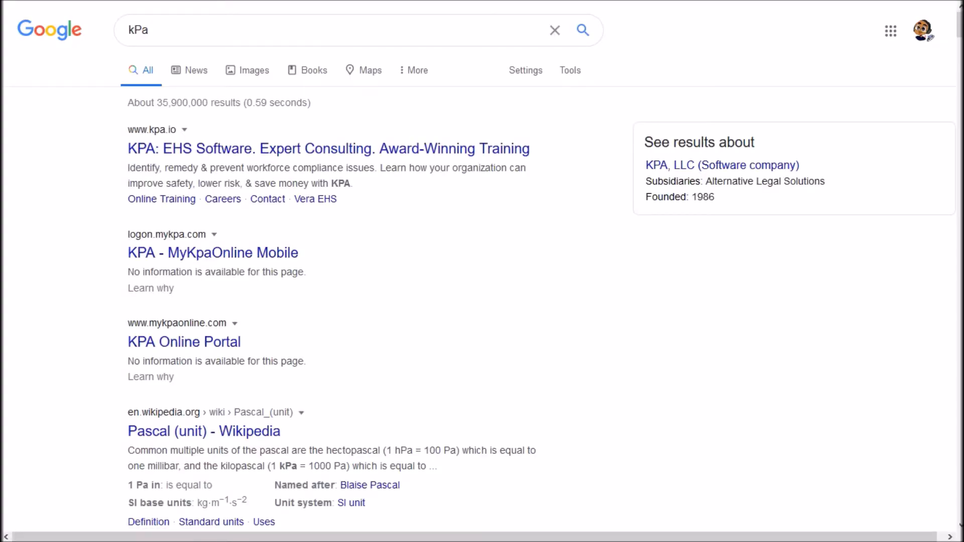
pyautogui.moveTo(203, 431)
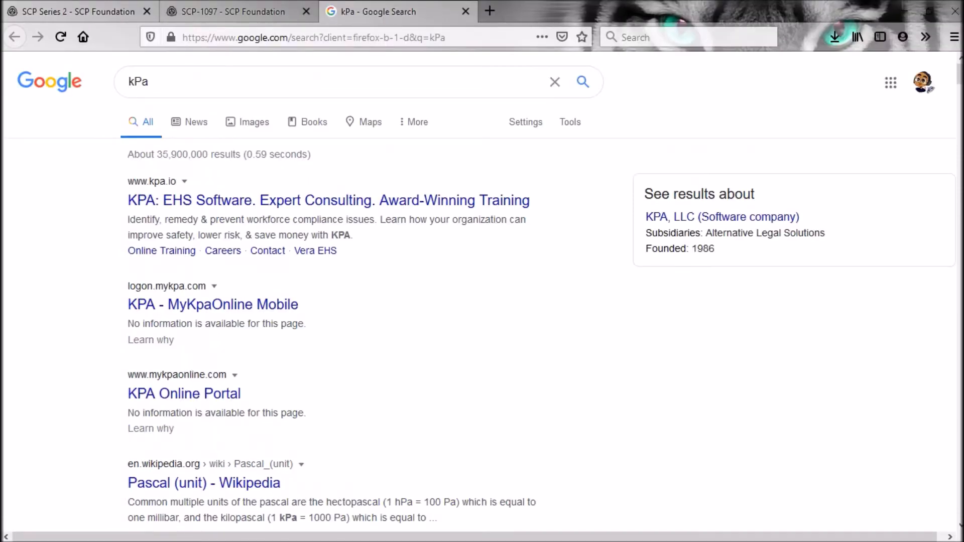
pyautogui.click(236, 12)
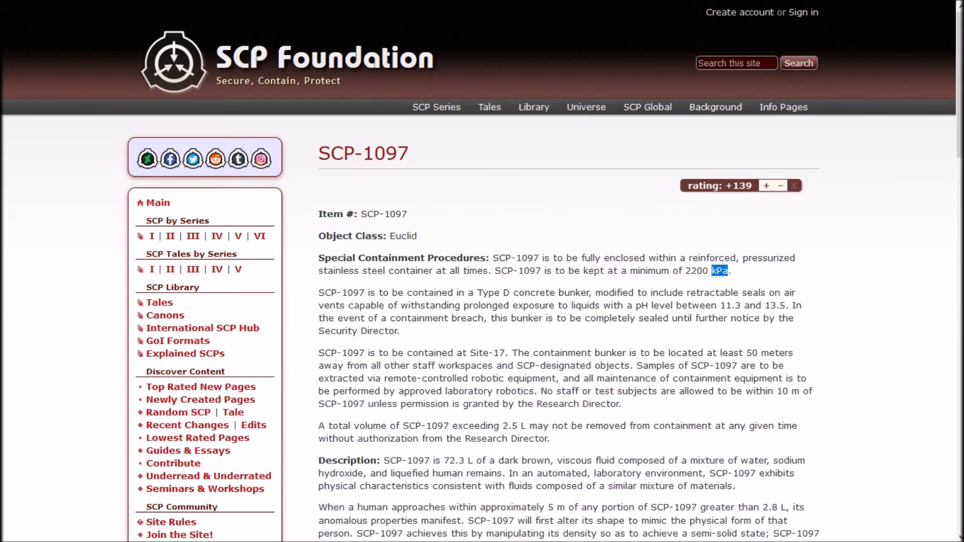
pyautogui.scroll(-3)
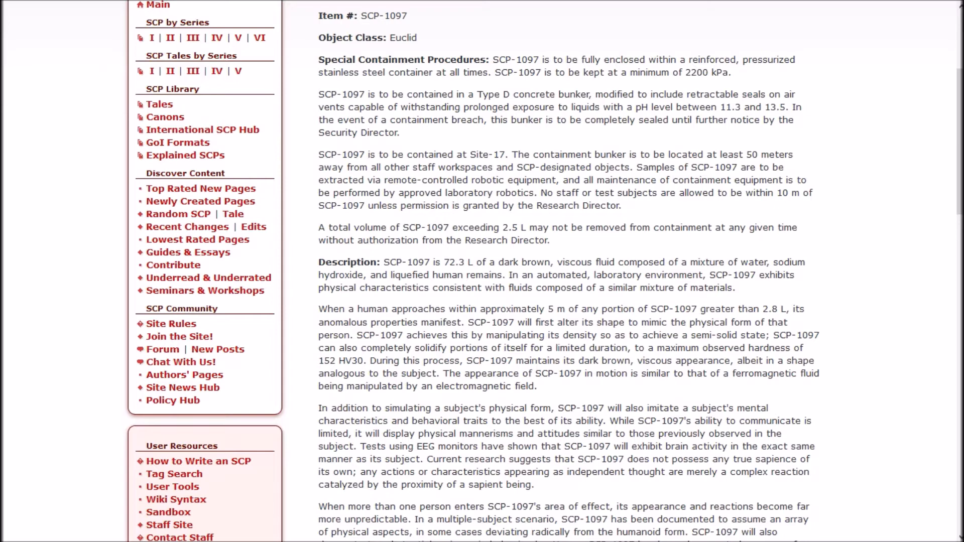
pyautogui.scroll(-3)
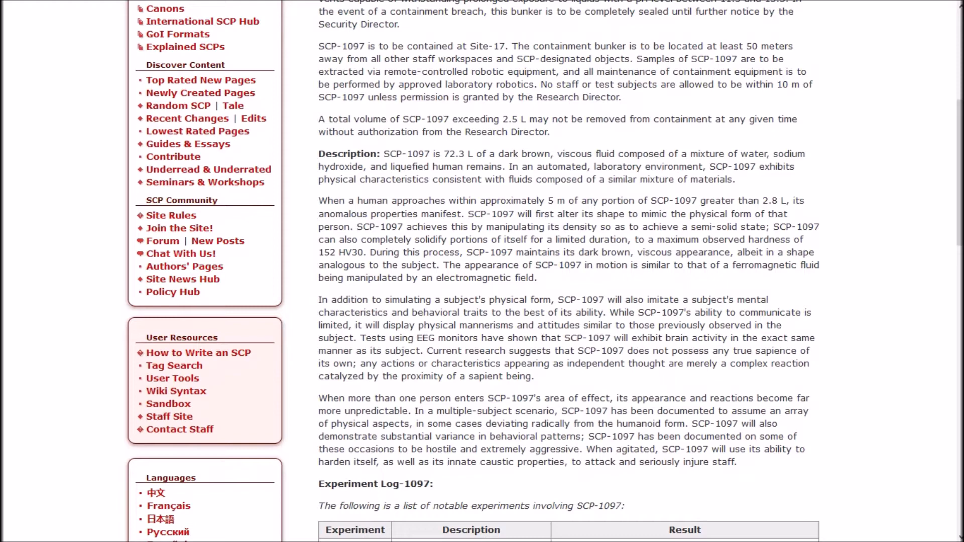
pyautogui.scroll(-3)
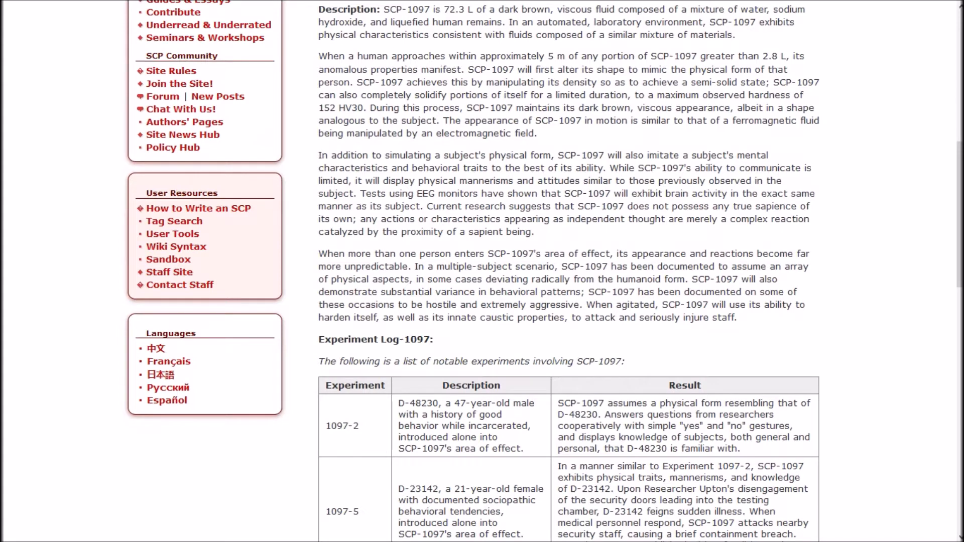
pyautogui.scroll(-3)
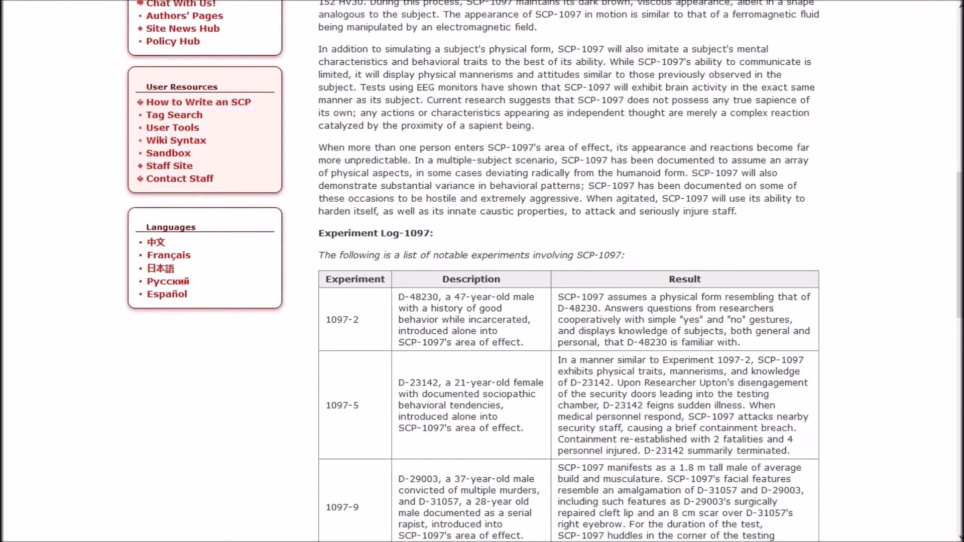
# - Read Experiment Log-1097 down to entry 1097-13 at its end
pyautogui.scroll(-3)
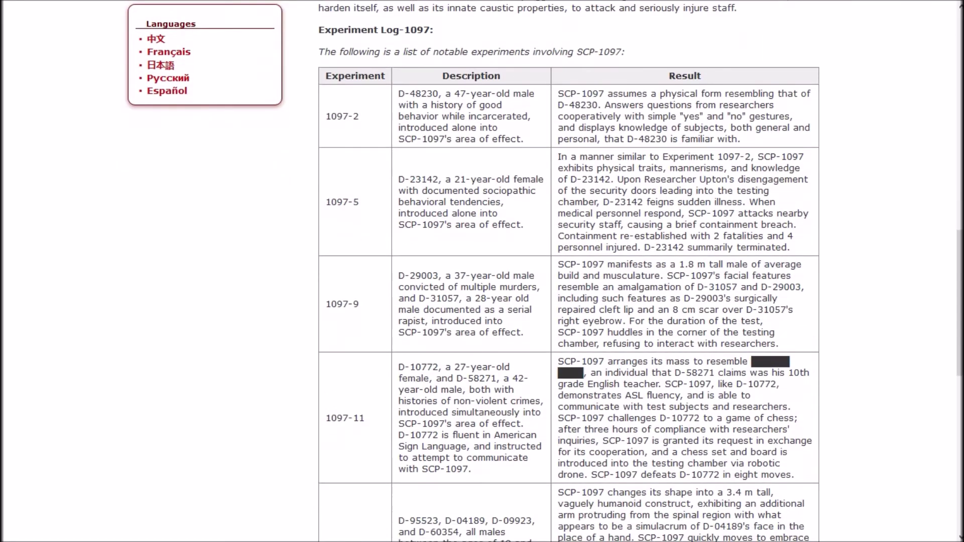
pyautogui.scroll(-3)
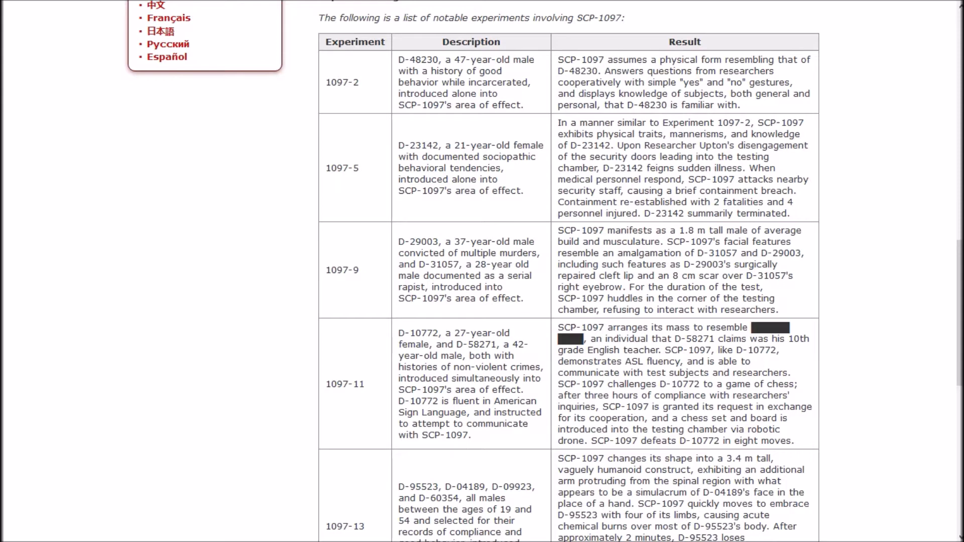
pyautogui.scroll(-3)
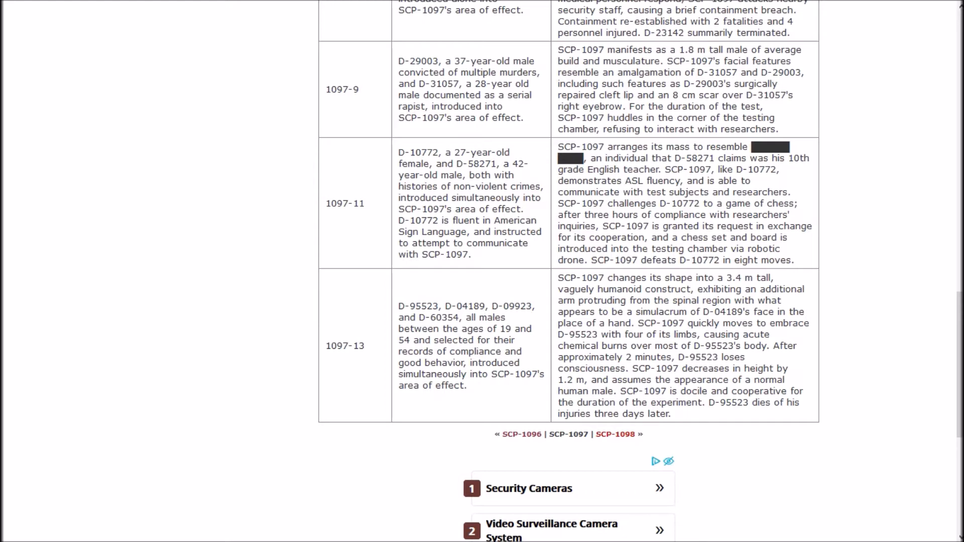
pyautogui.scroll(-3)
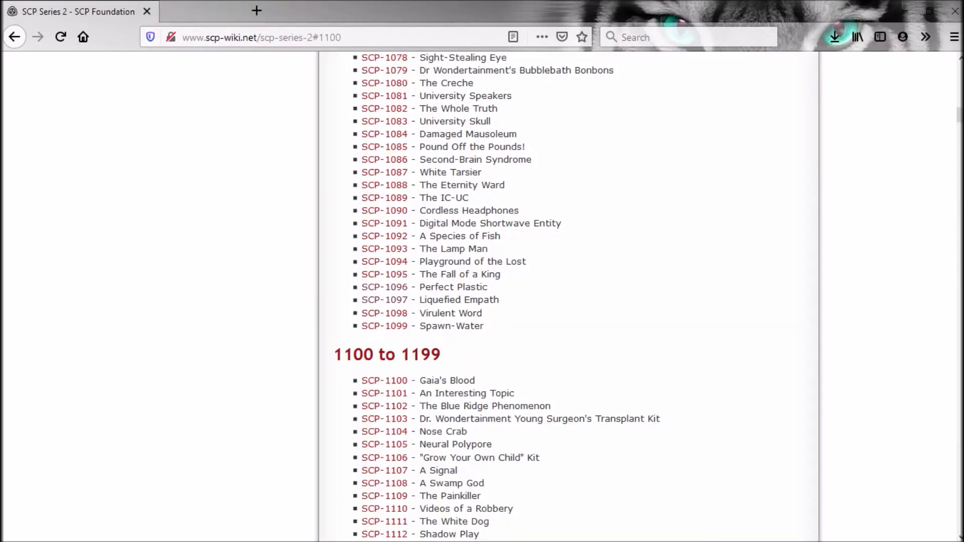
pyautogui.scroll(-3)
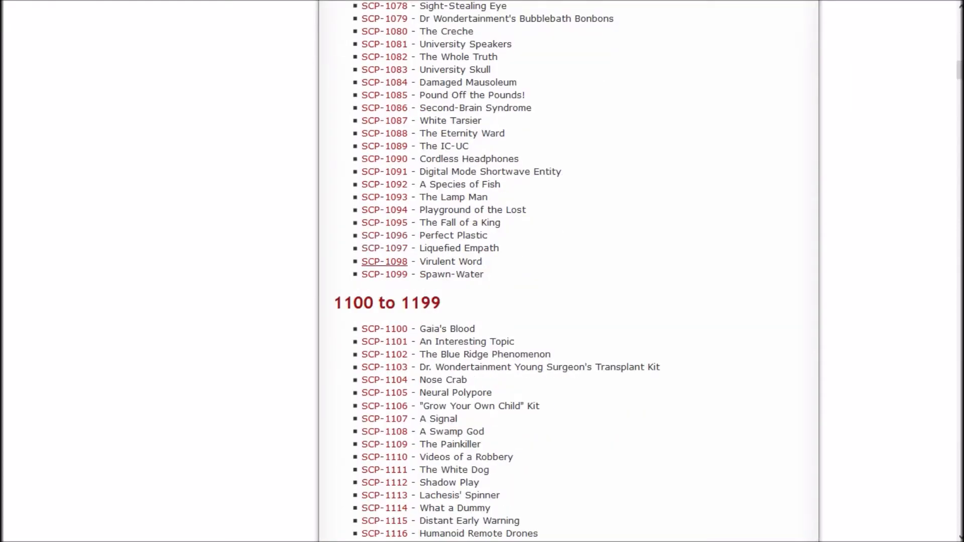
# - Read the SCP-1098 'Virulent Word' containment procedures, description and infection stages
pyautogui.click(383, 261)
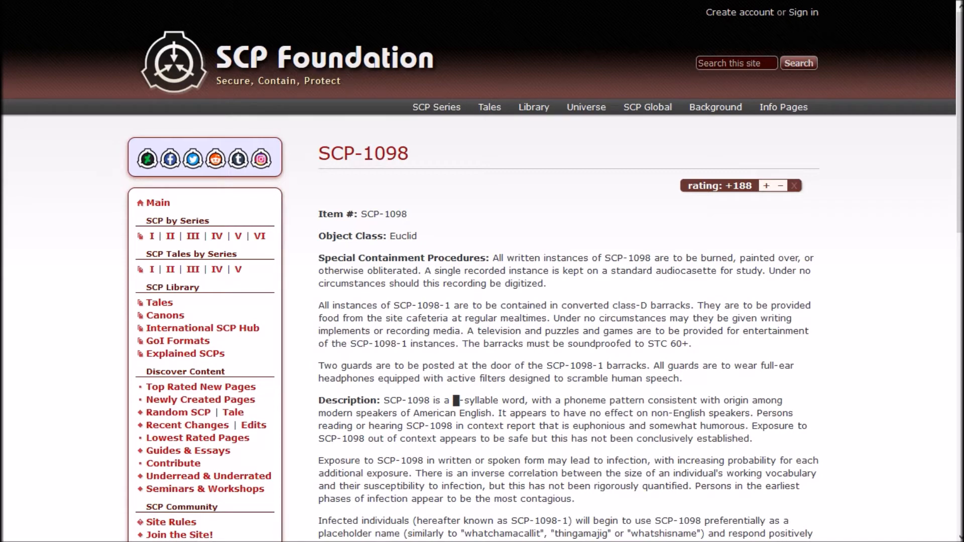
pyautogui.scroll(-3)
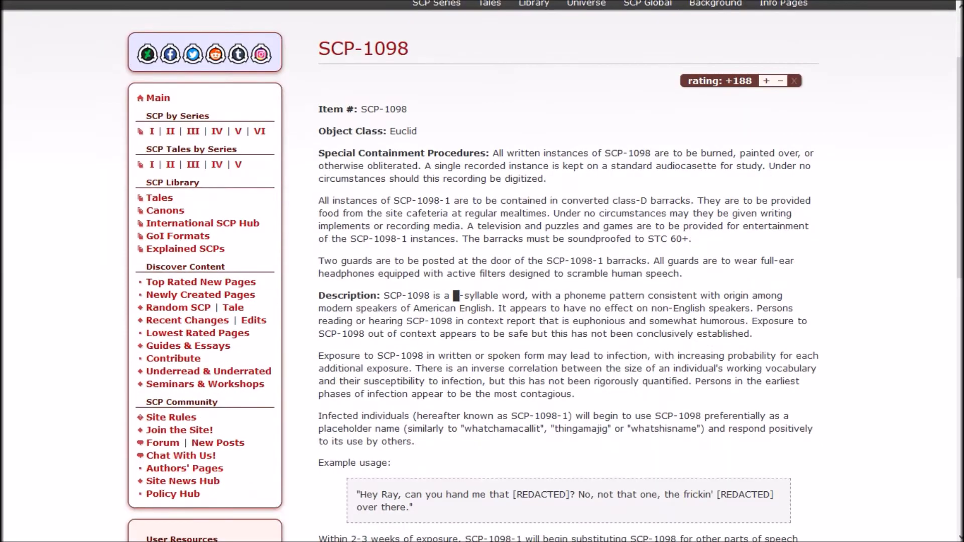
pyautogui.scroll(-3)
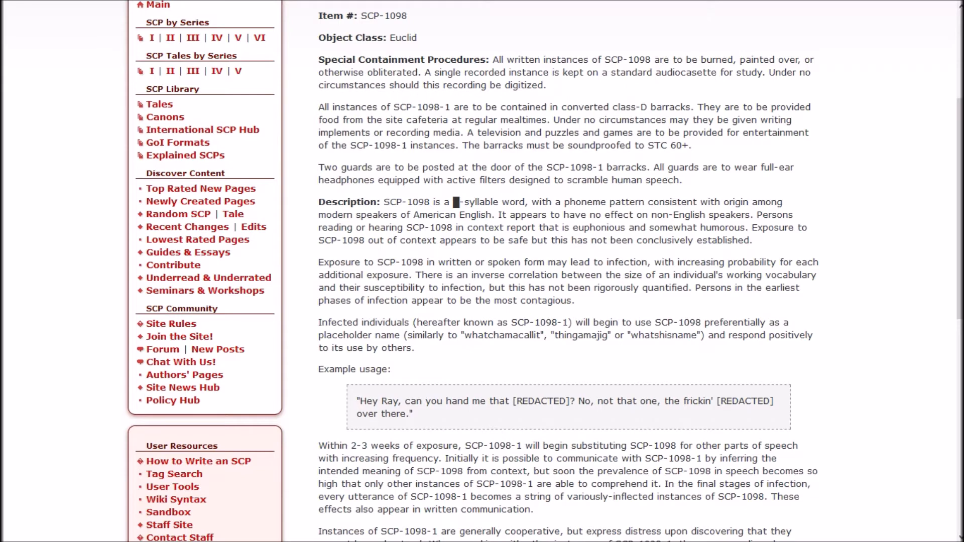
pyautogui.scroll(-3)
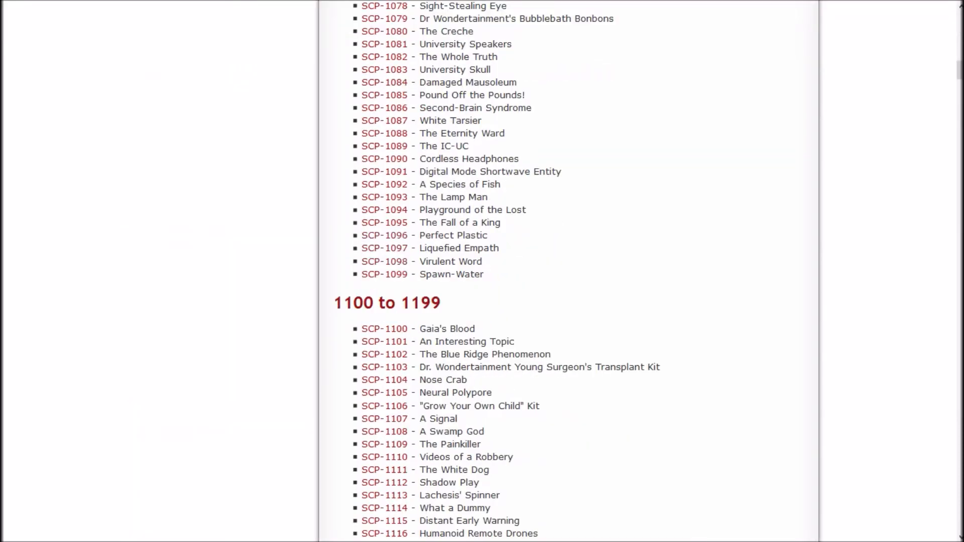
pyautogui.moveTo(384, 275)
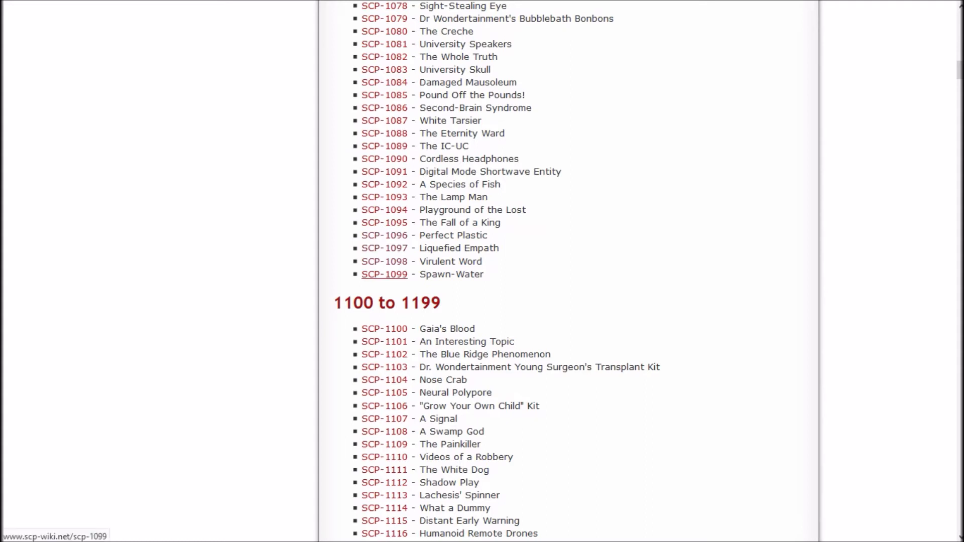
# - Bring up the link options for the SCP-1099 'Spawn-Water' entry on the Series 2 list
pyautogui.doubleClick(436, 261)
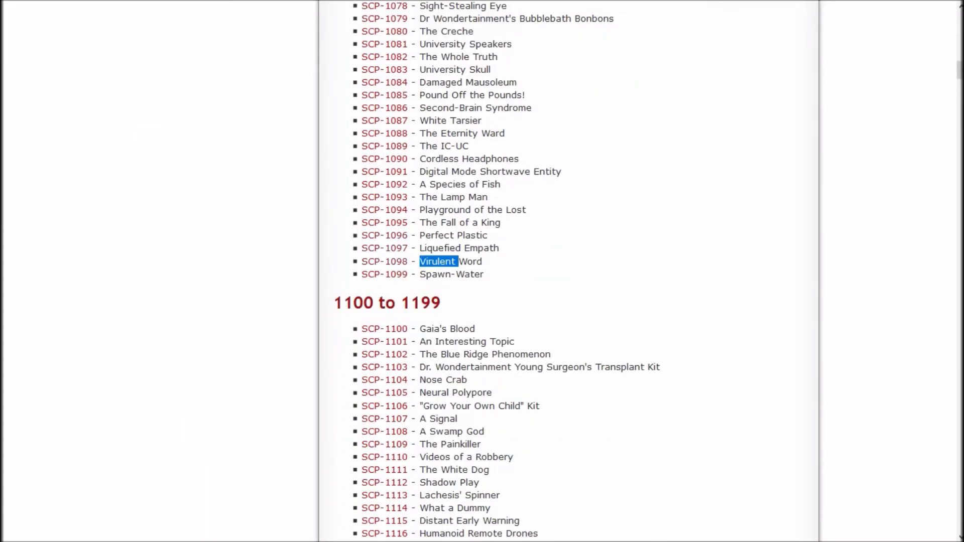
pyautogui.rightClick(385, 274)
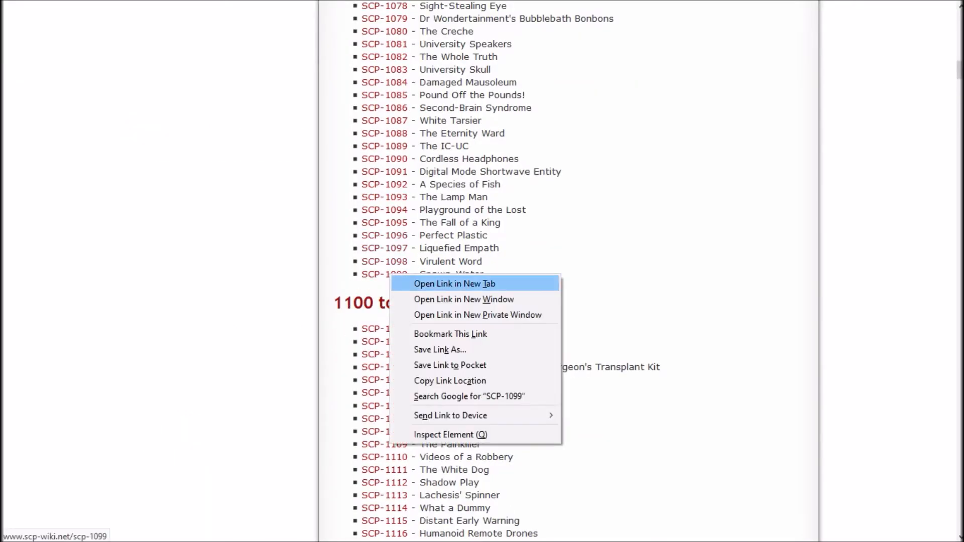
# - Read the SCP-1099 'Spawn-Water' procedures and description in its own new tab
pyautogui.click(455, 283)
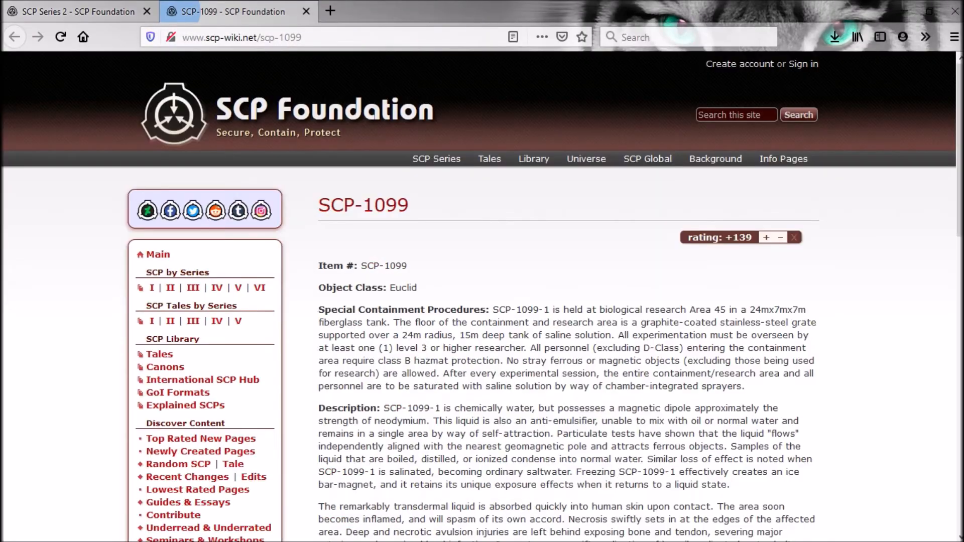
pyautogui.scroll(-3)
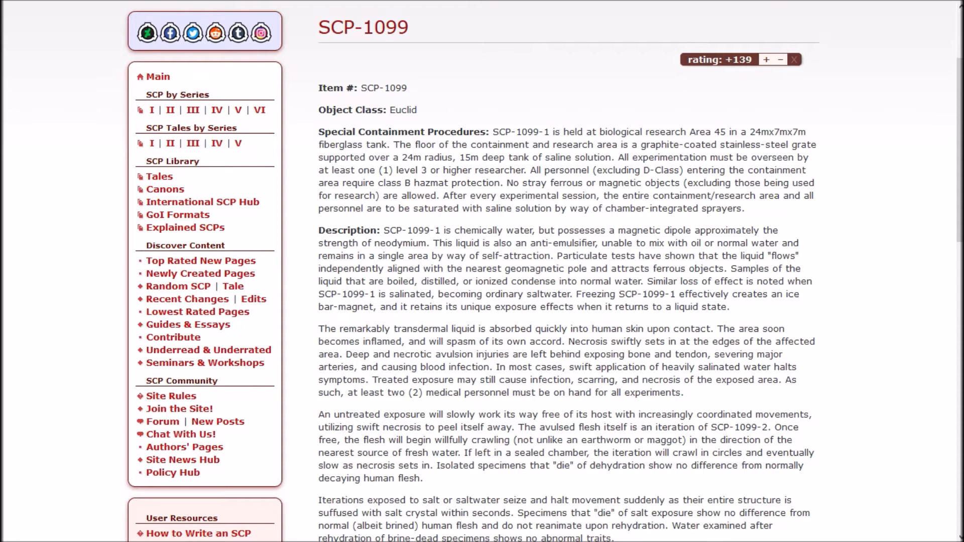
pyautogui.scroll(-3)
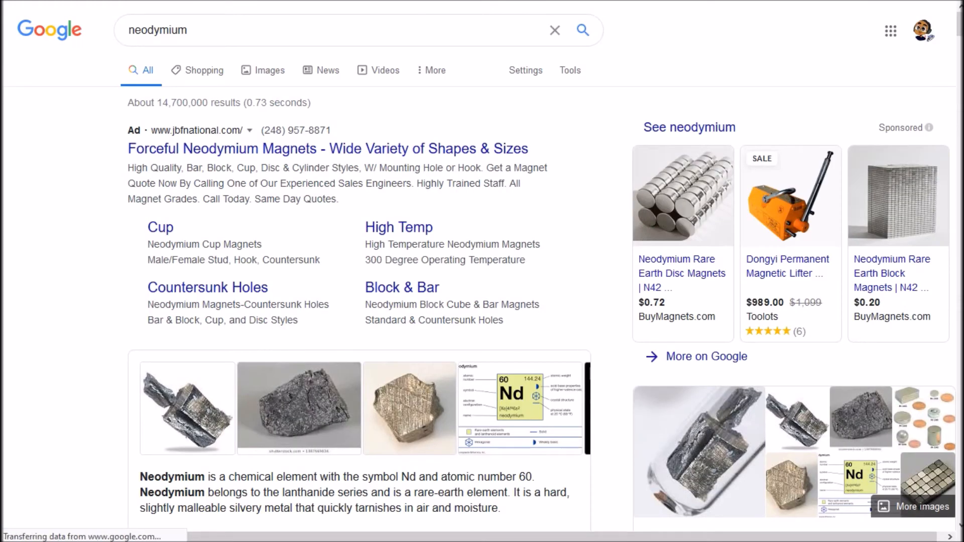
# - Scroll the 'neodymium' Google results down to the element facts and magnet videos
pyautogui.scroll(-3)
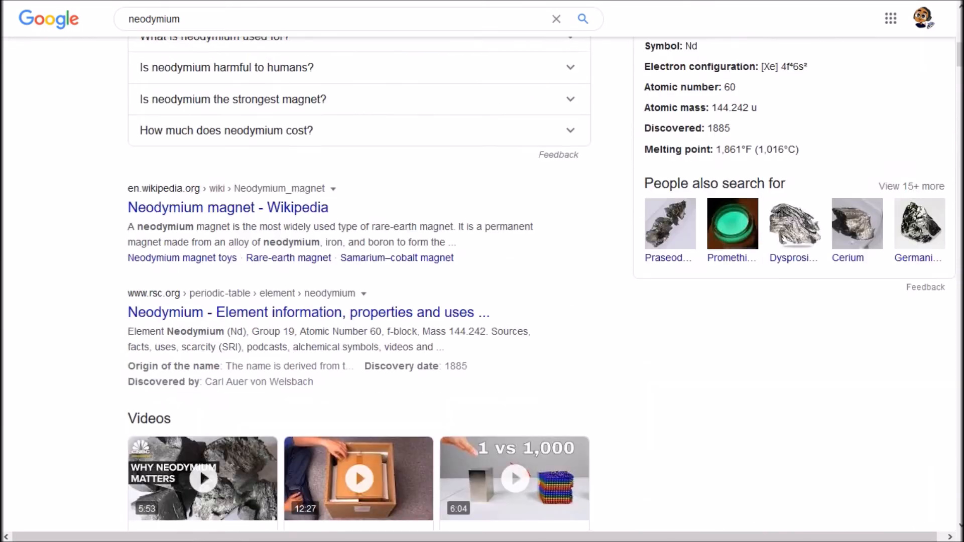
pyautogui.scroll(-3)
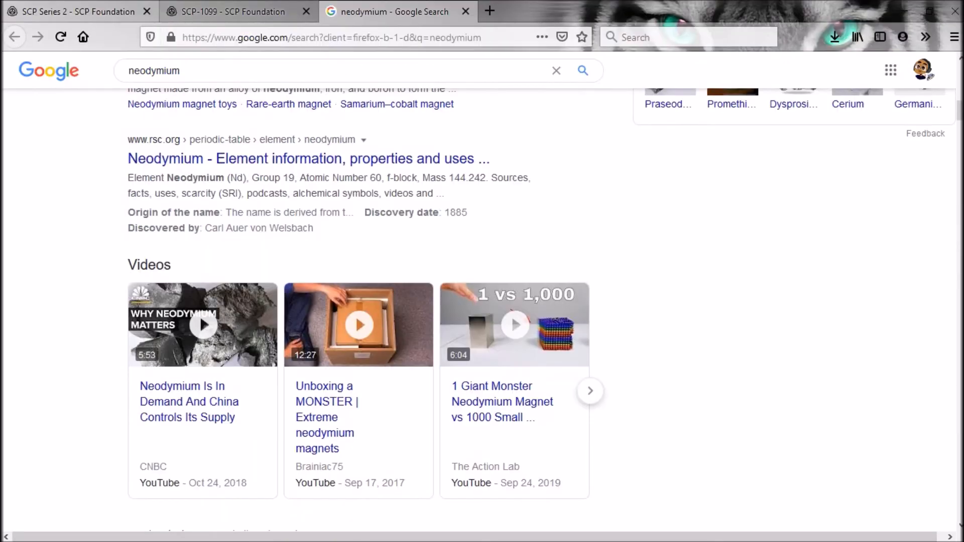
pyautogui.click(237, 11)
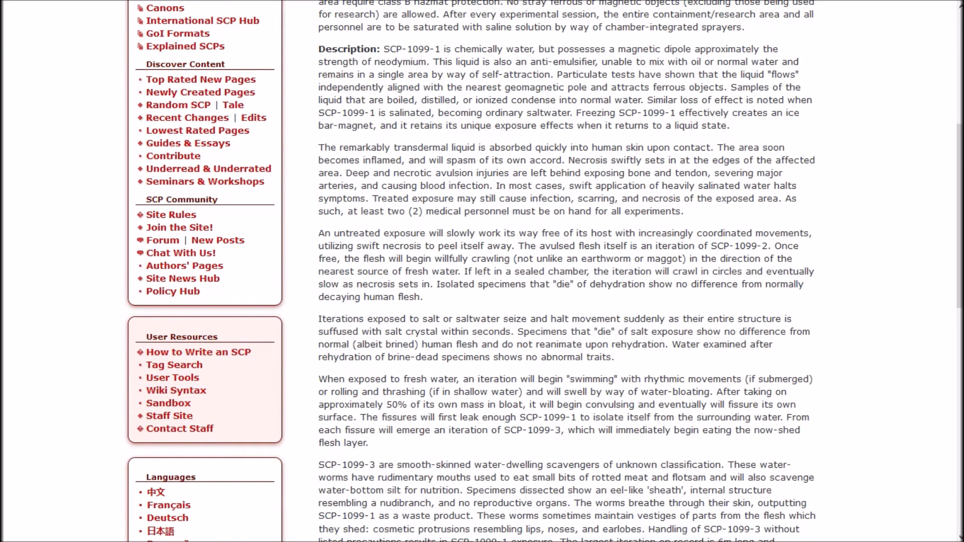
pyautogui.scroll(3)
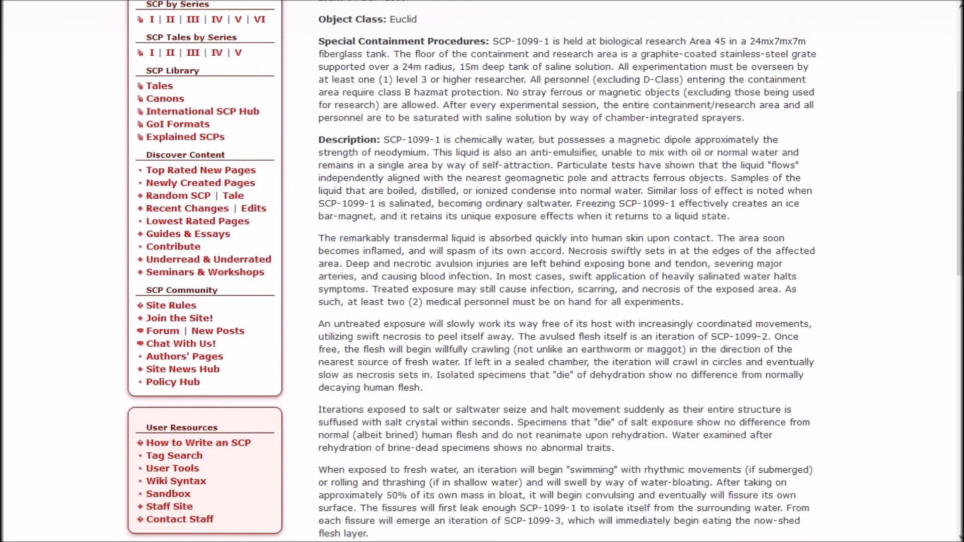
pyautogui.scroll(-3)
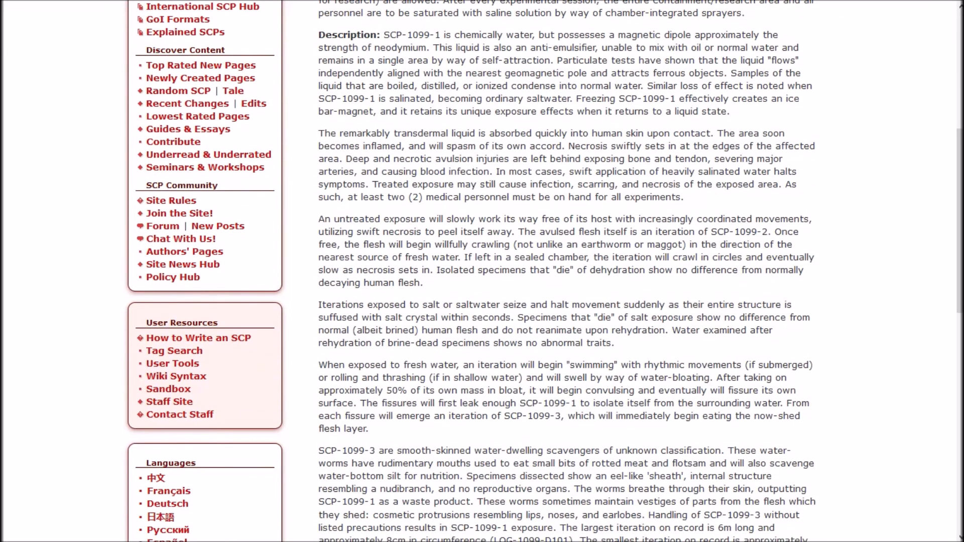
pyautogui.scroll(-3)
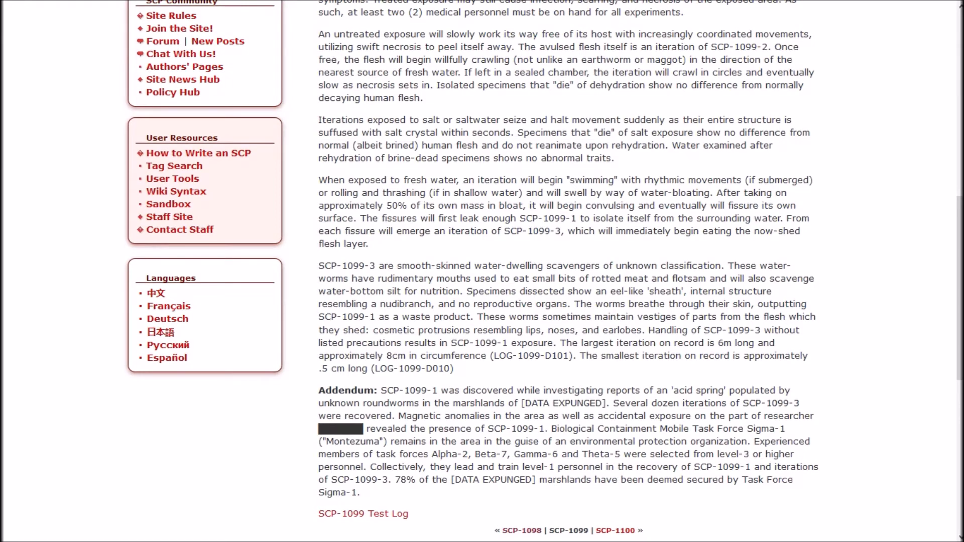
pyautogui.scroll(-3)
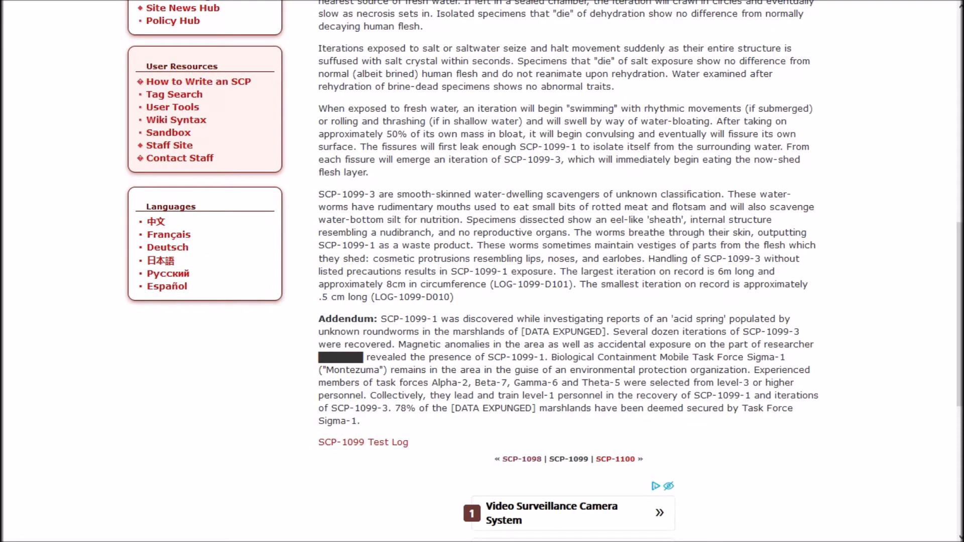
# - Read the SCP-1099 controlled exposure records through D-111 to the testing-suspension notice
pyautogui.scroll(-3)
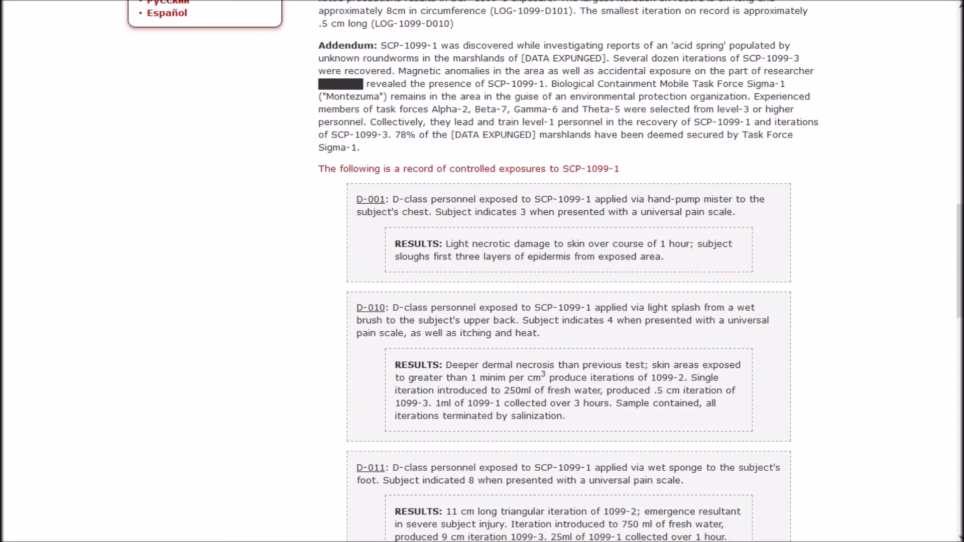
pyautogui.scroll(3)
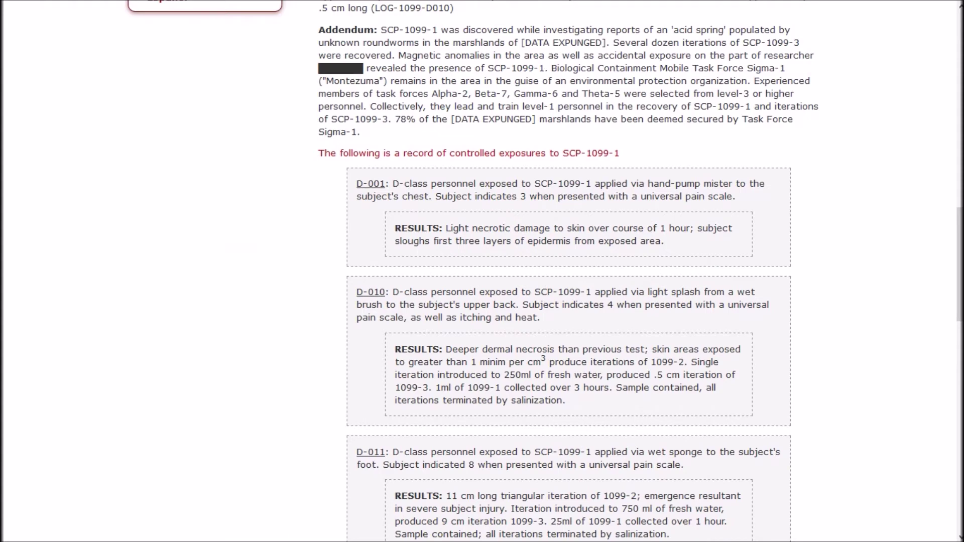
pyautogui.scroll(-3)
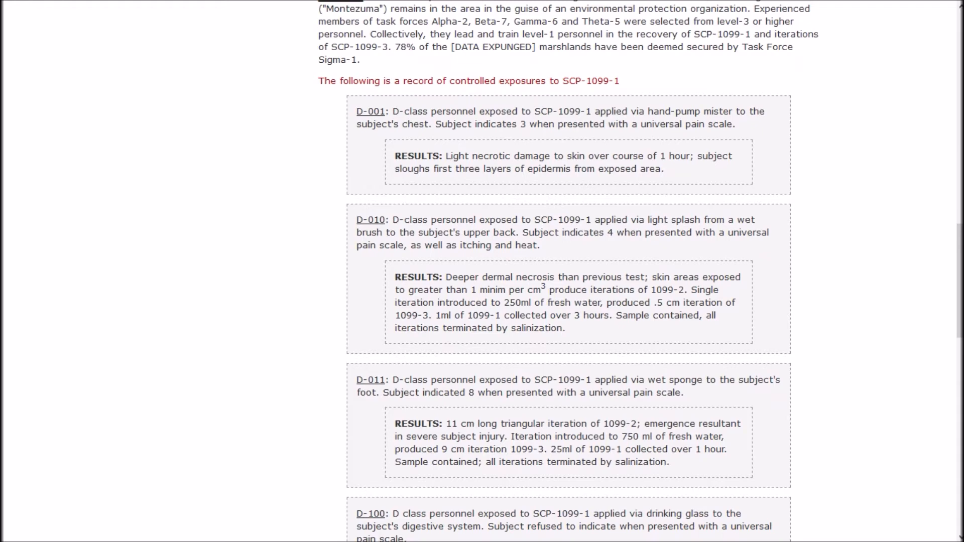
pyautogui.scroll(-3)
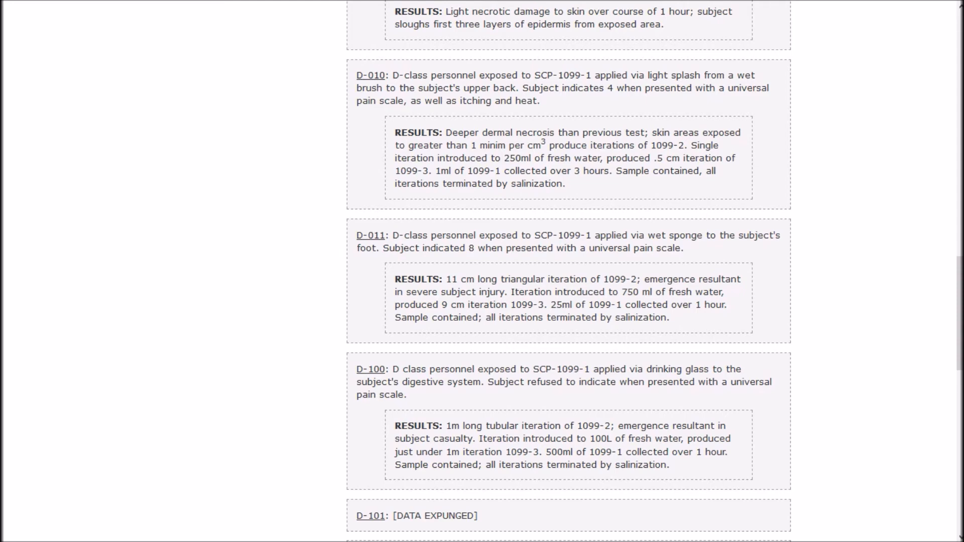
pyautogui.scroll(-3)
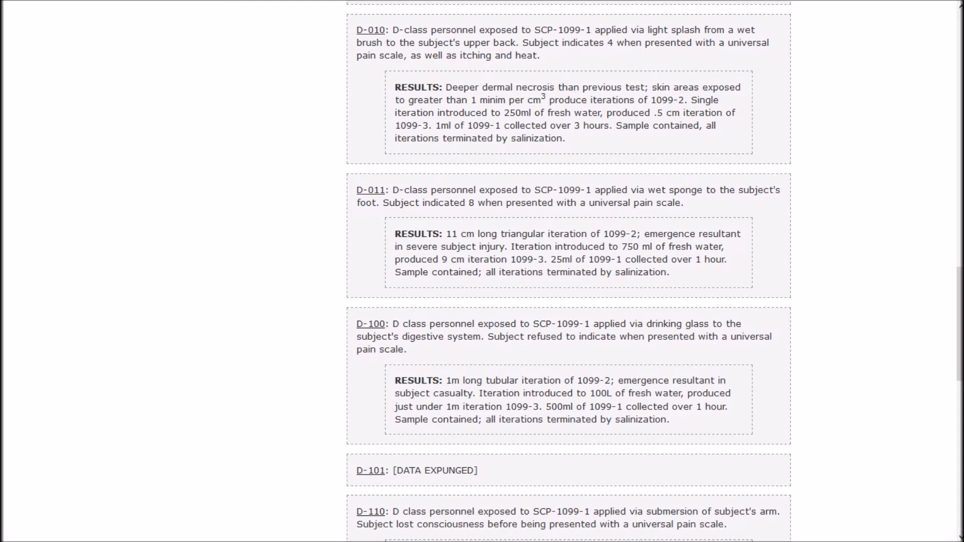
pyautogui.scroll(-3)
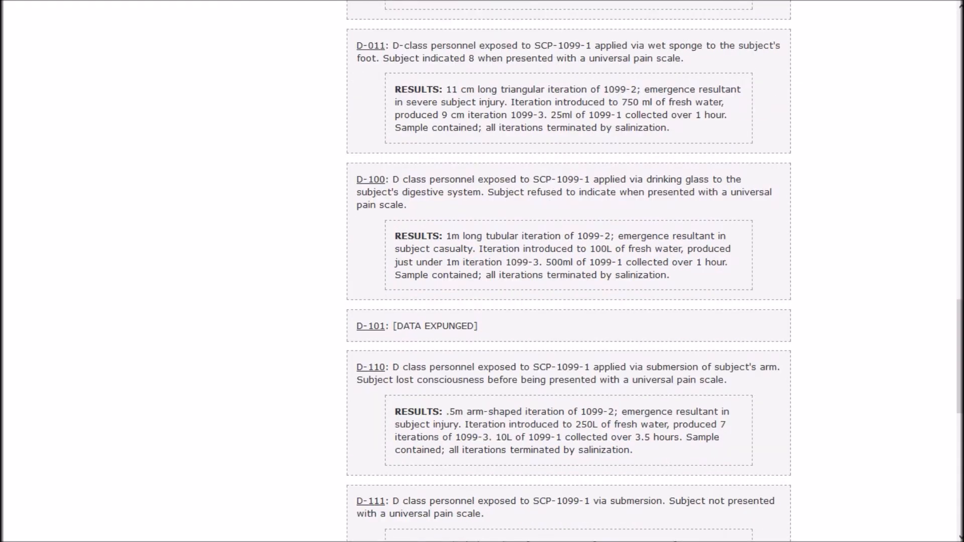
pyautogui.scroll(-3)
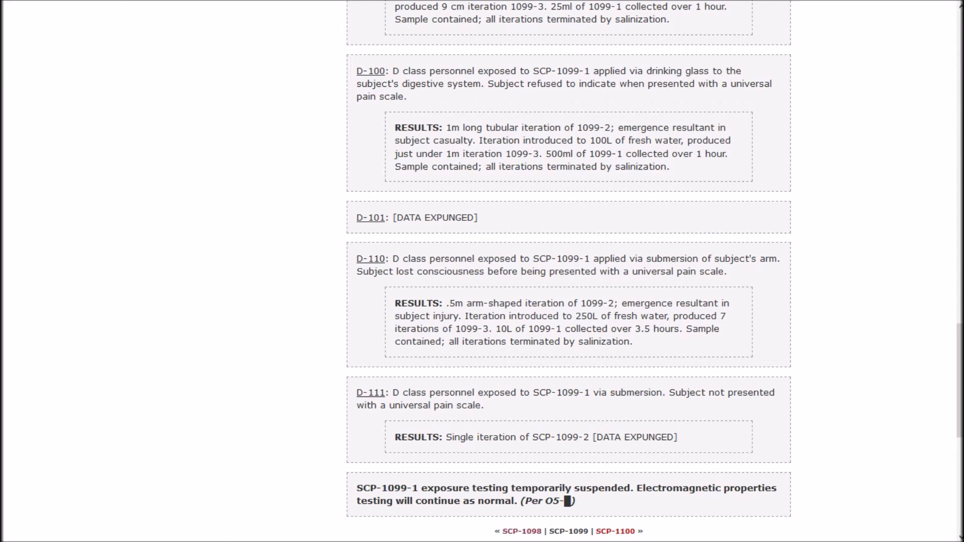
pyautogui.scroll(-3)
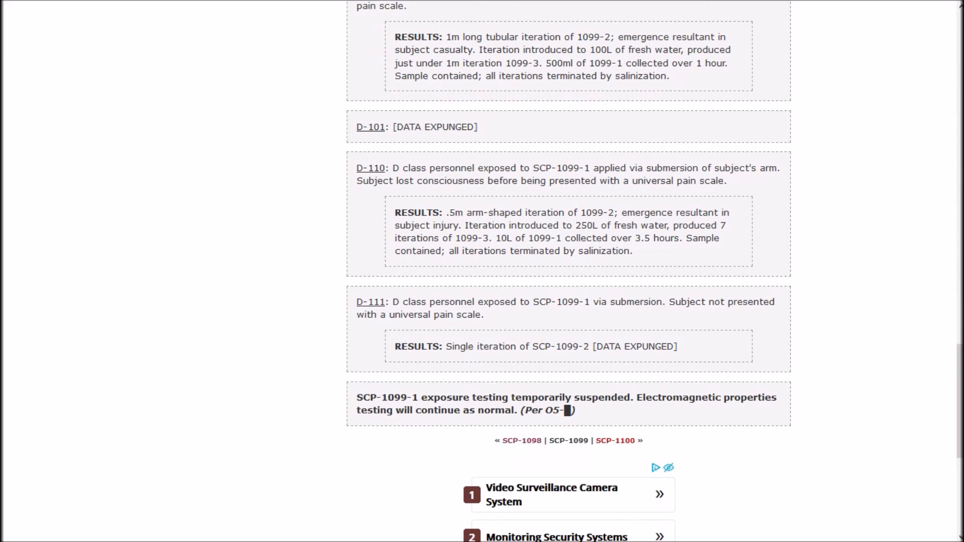
# - Scroll the Series II list to the 1100-1199 entries showing SCP-1100 Gaia's Blood
pyautogui.scroll(-3)
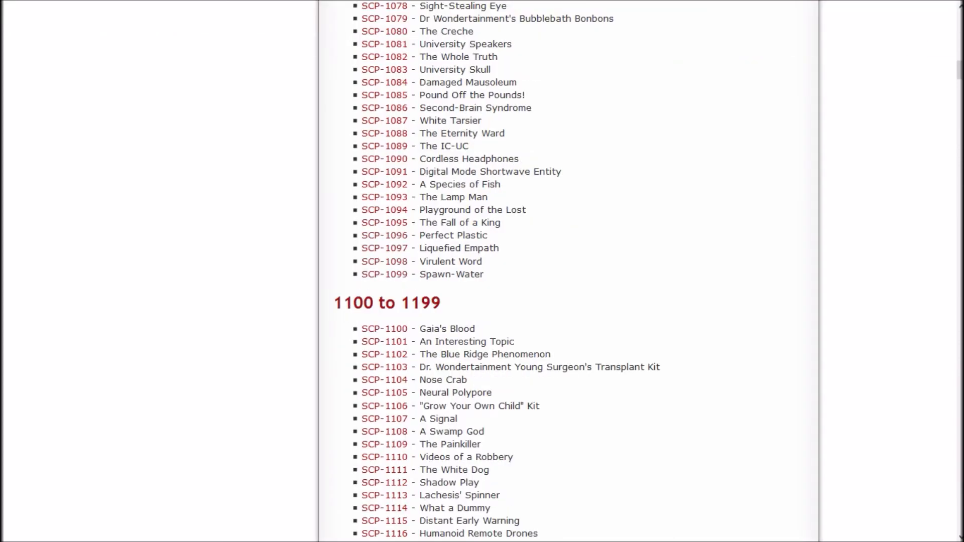
pyautogui.moveTo(383, 329)
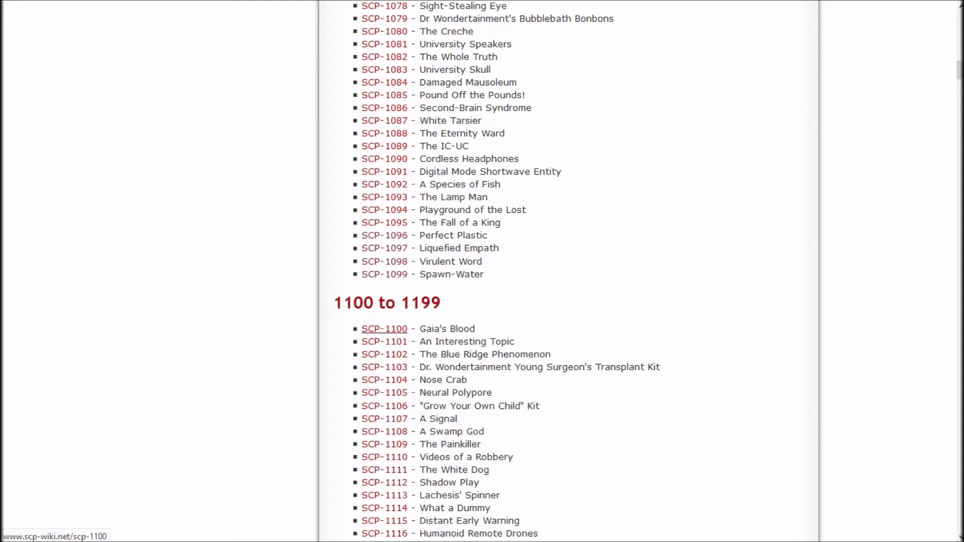
pyautogui.click(384, 328)
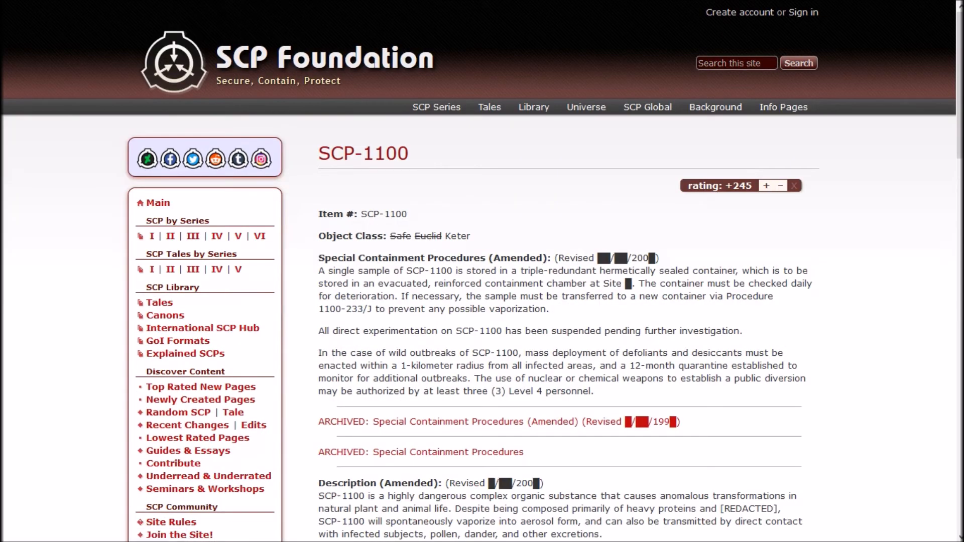
pyautogui.scroll(-3)
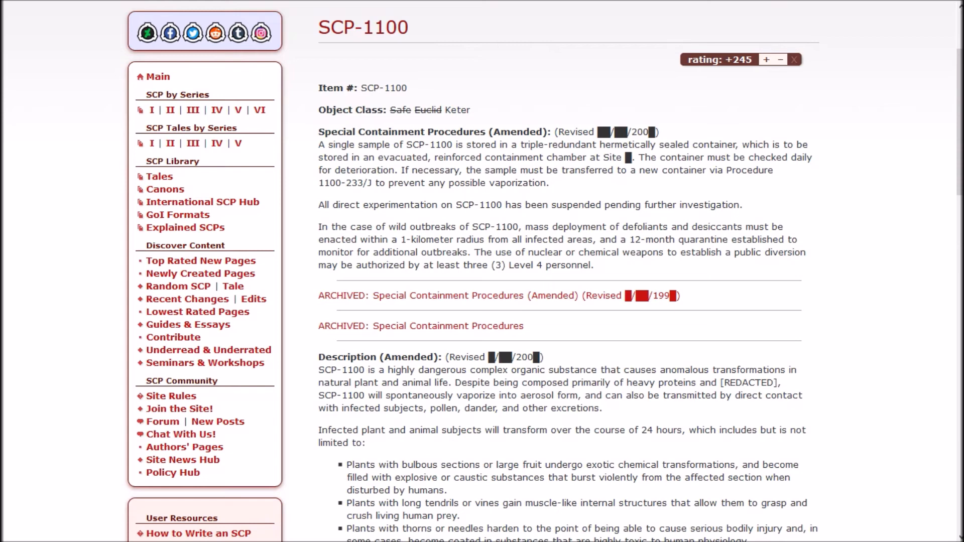
pyautogui.moveTo(448, 296)
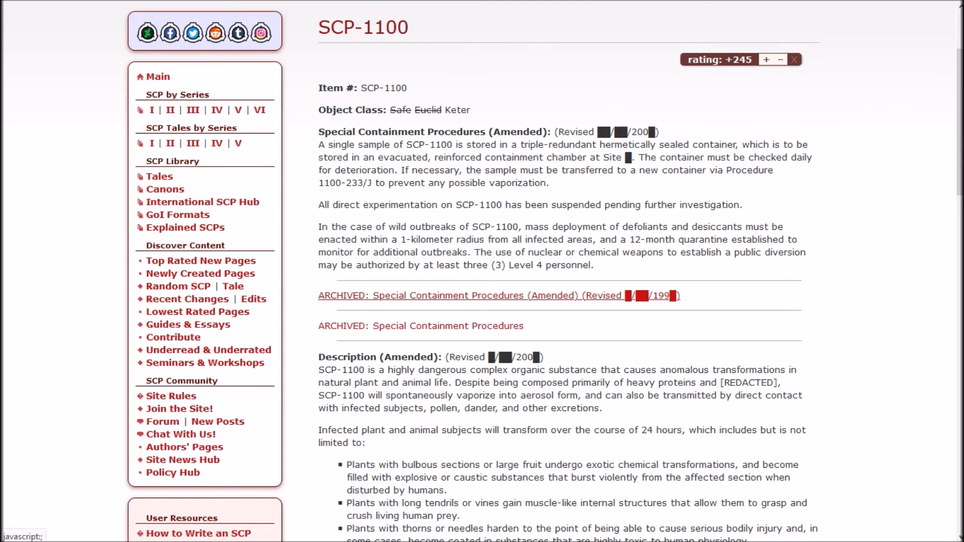
pyautogui.click(472, 295)
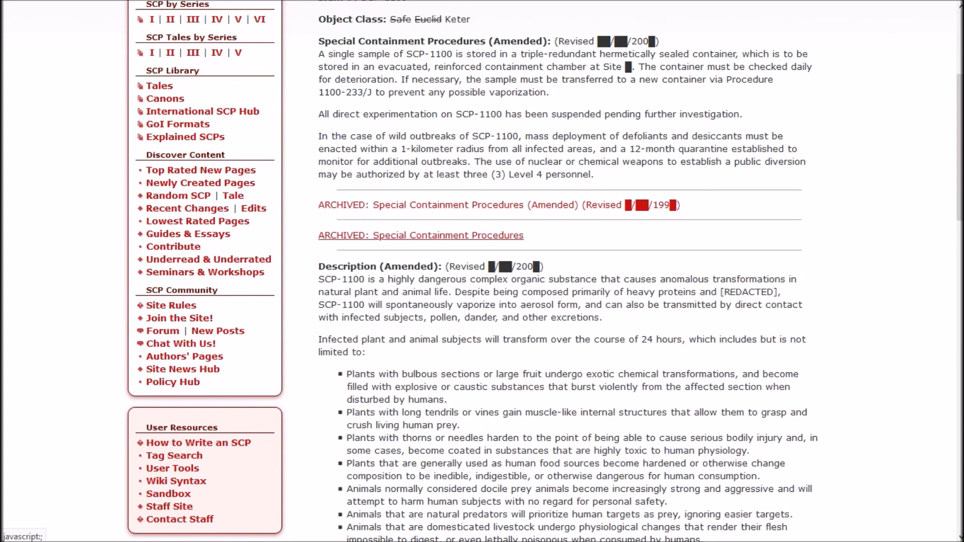
pyautogui.click(420, 235)
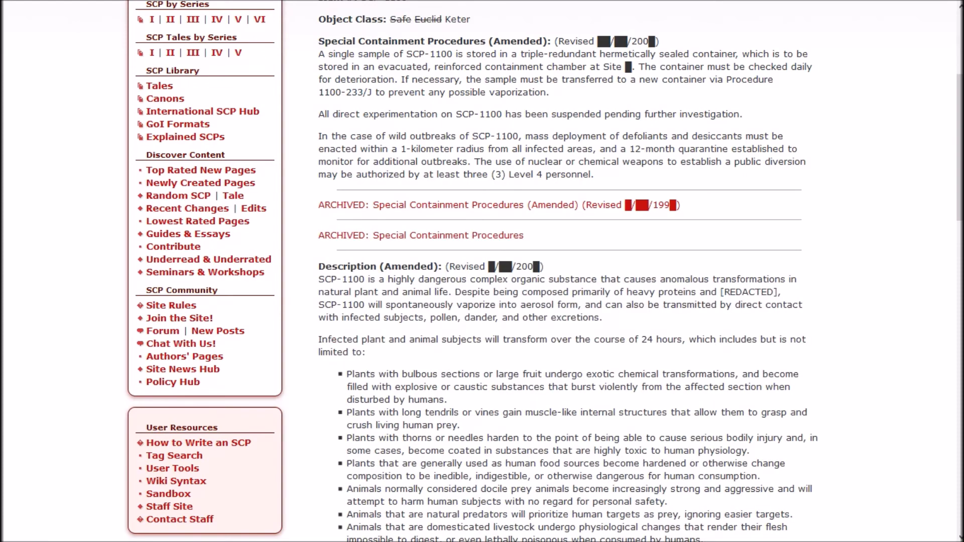
# - Scroll through the SCP-1100 description toward the CLASSIFIED LEVEL 4 section
pyautogui.scroll(-3)
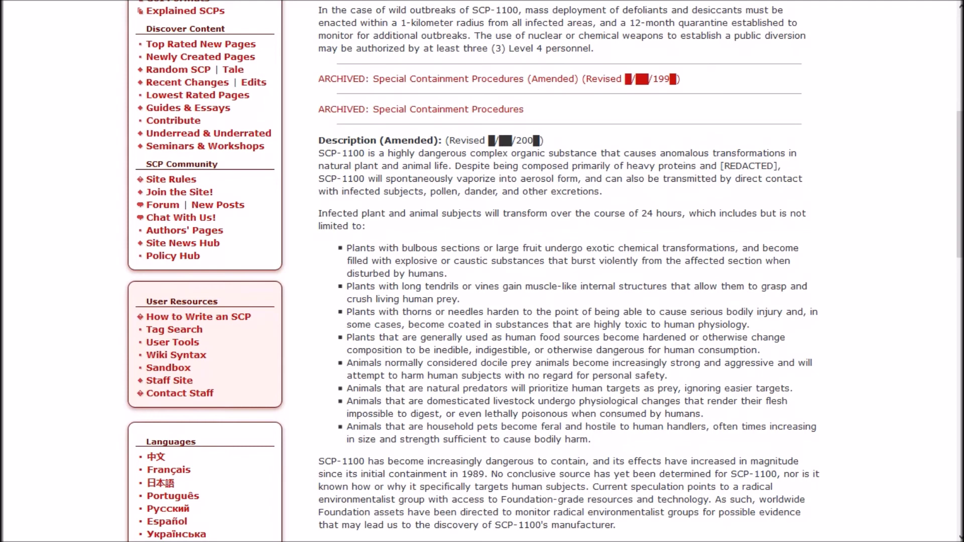
pyautogui.scroll(-3)
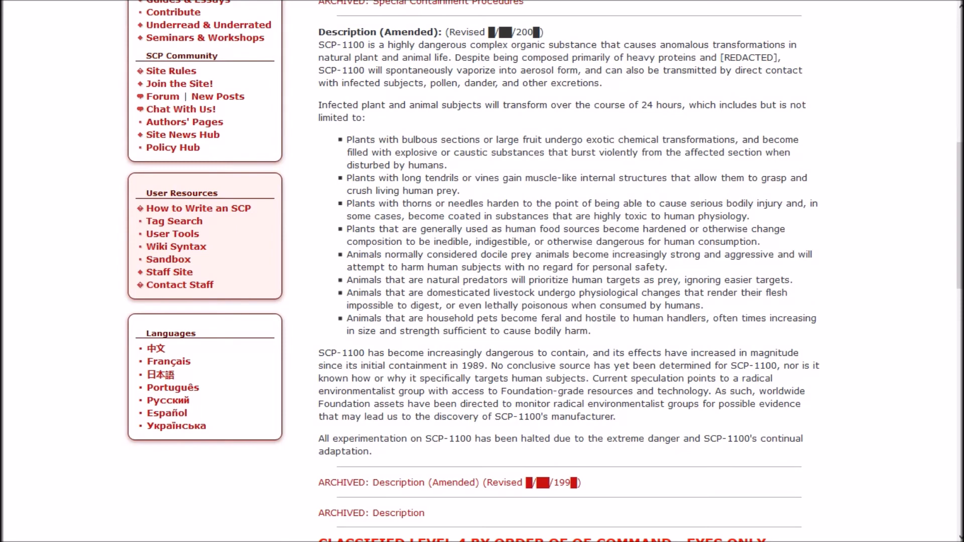
pyautogui.scroll(-3)
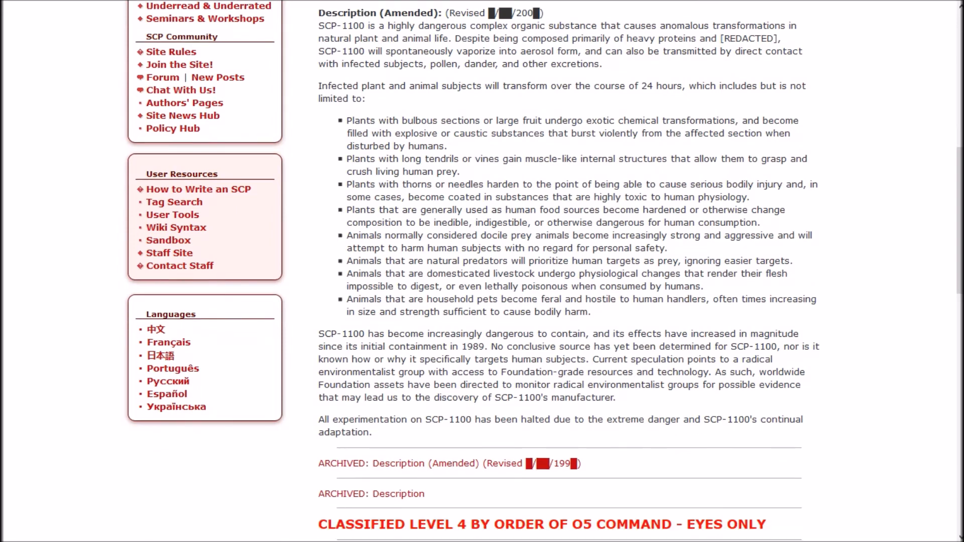
# - Scroll into Addendum 1100-023's incident log and on to Addendum 1100-024's diary entry
pyautogui.scroll(-3)
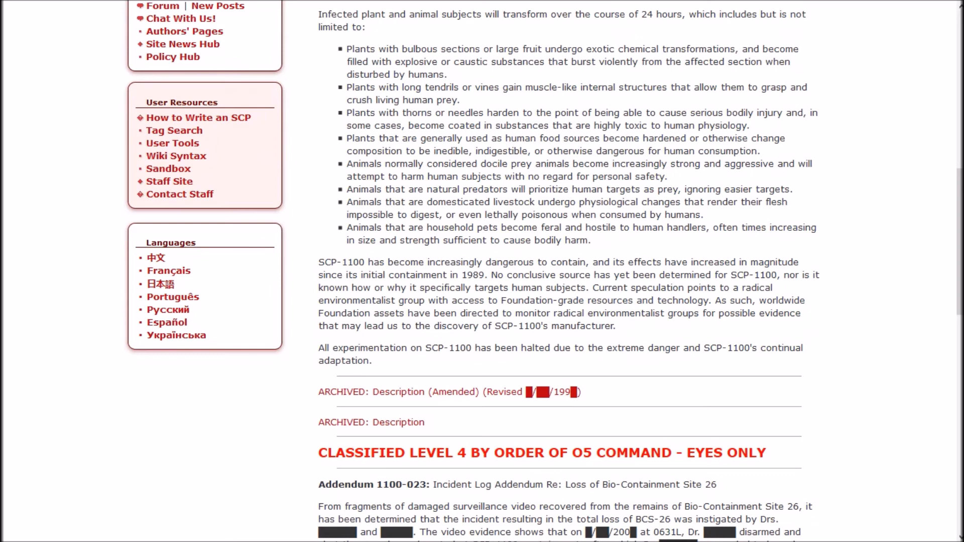
pyautogui.scroll(-3)
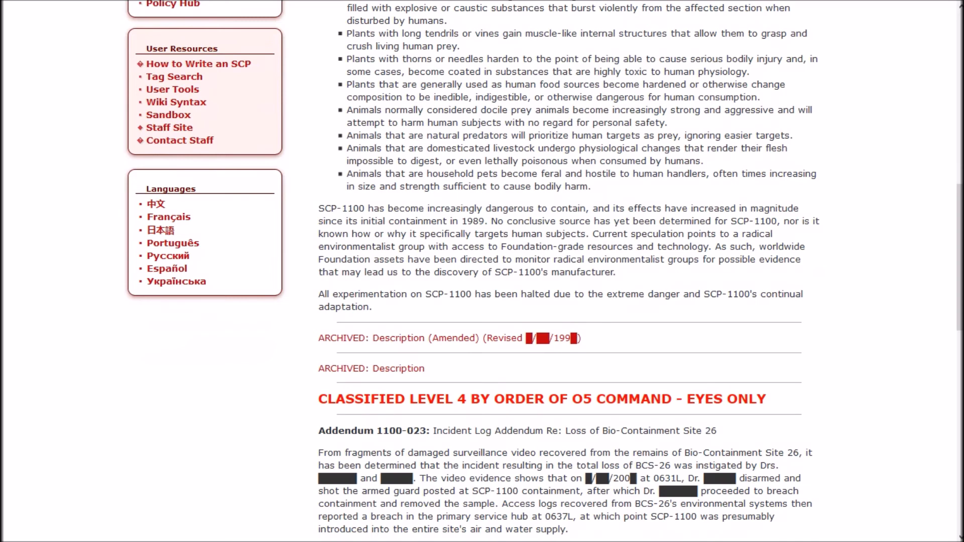
pyautogui.scroll(-3)
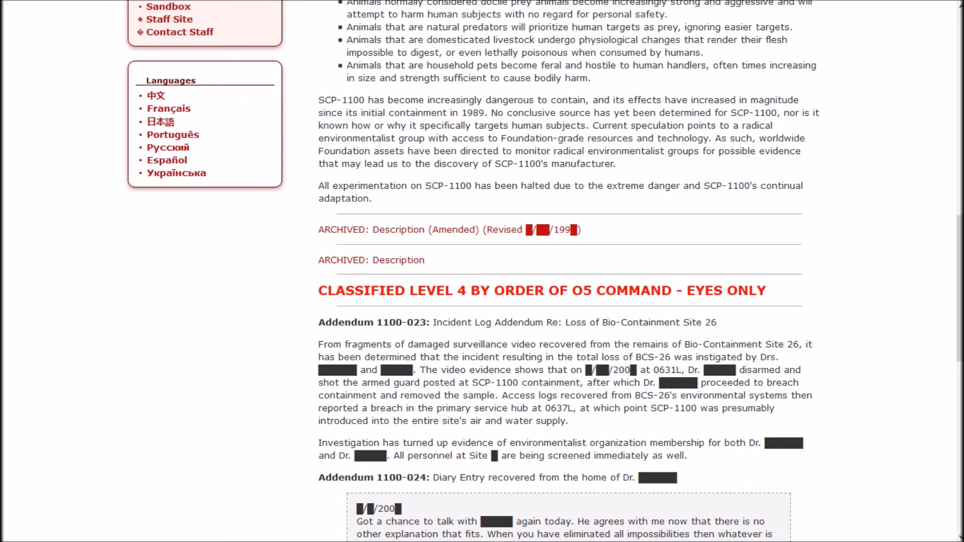
# - Scroll to Addendum 1100-024's full diary entry and the SCP-1099 / SCP-1101 links
pyautogui.scroll(-3)
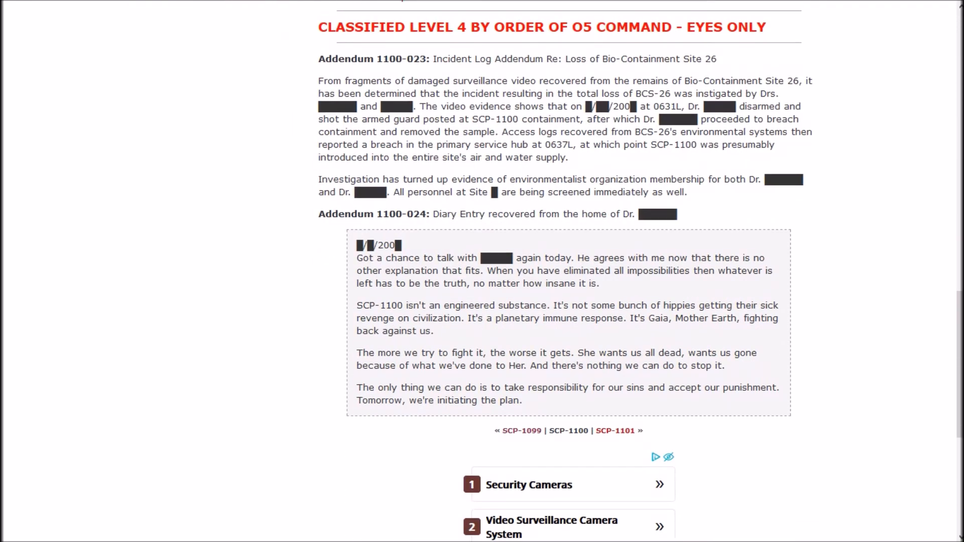
pyautogui.scroll(3)
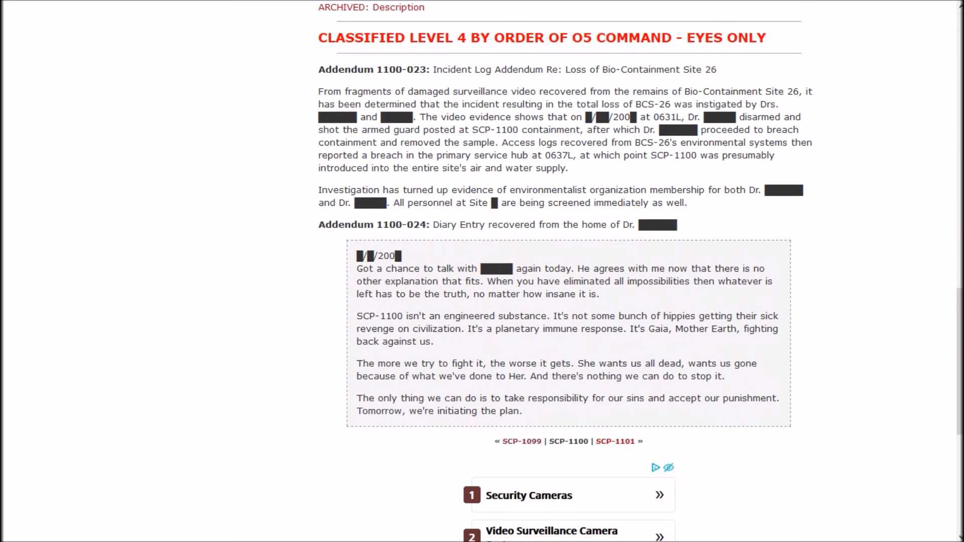